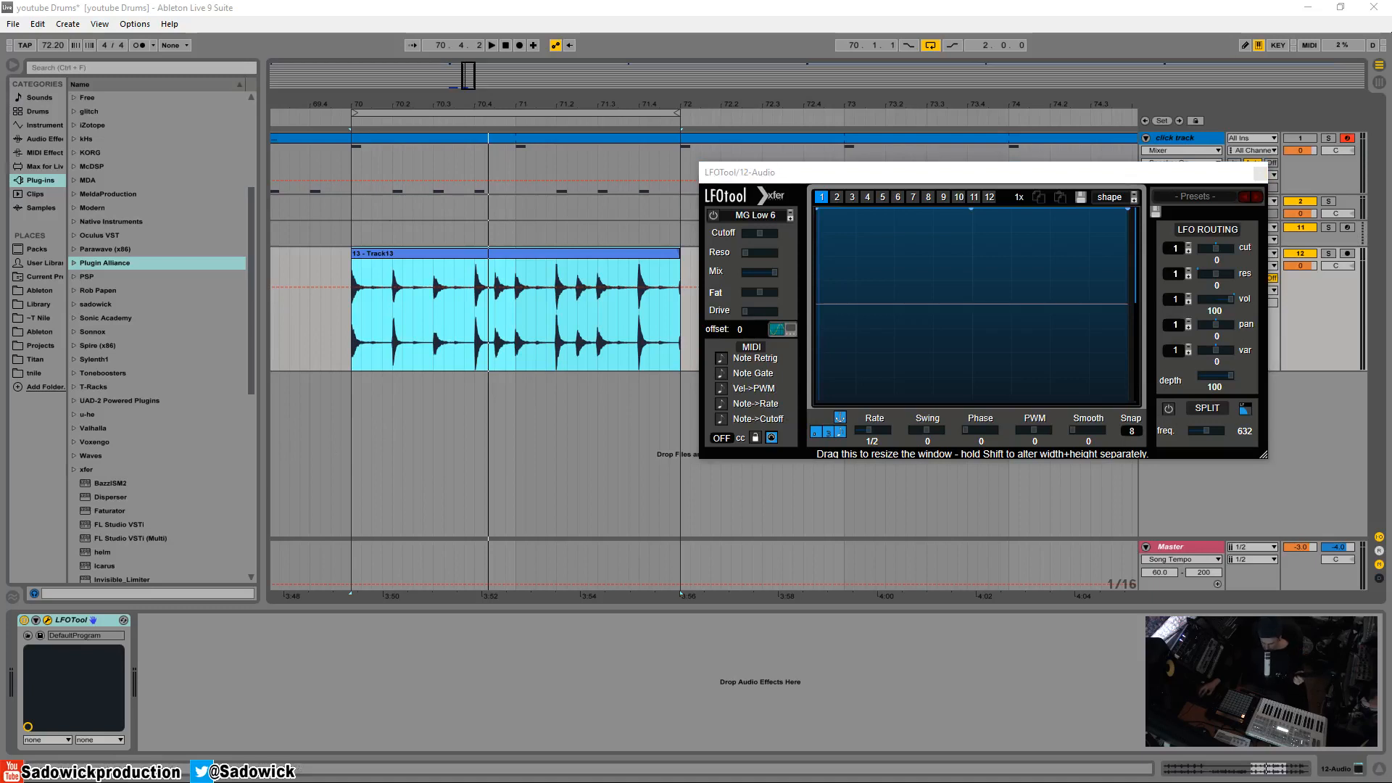
mouse_move(203, 232)
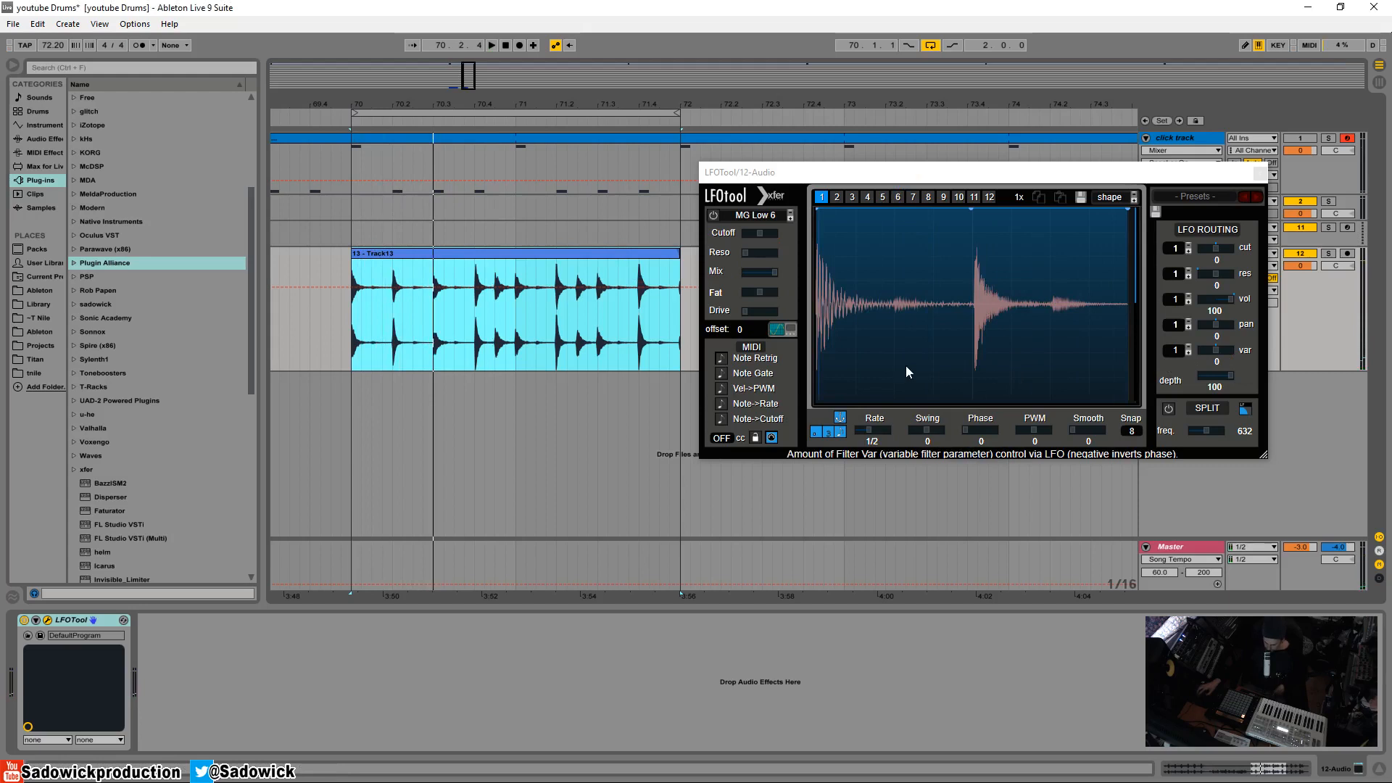
mouse_move(978, 313)
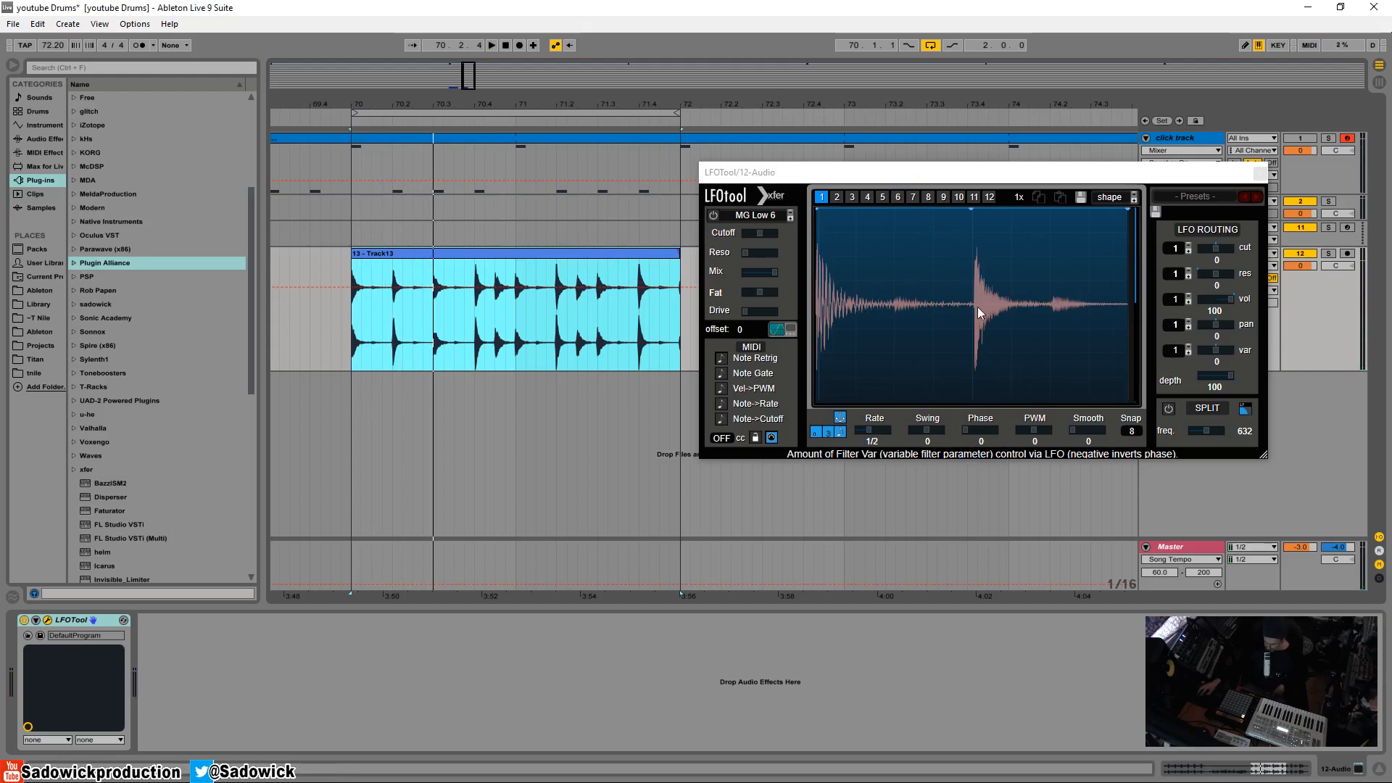
mouse_move(974, 345)
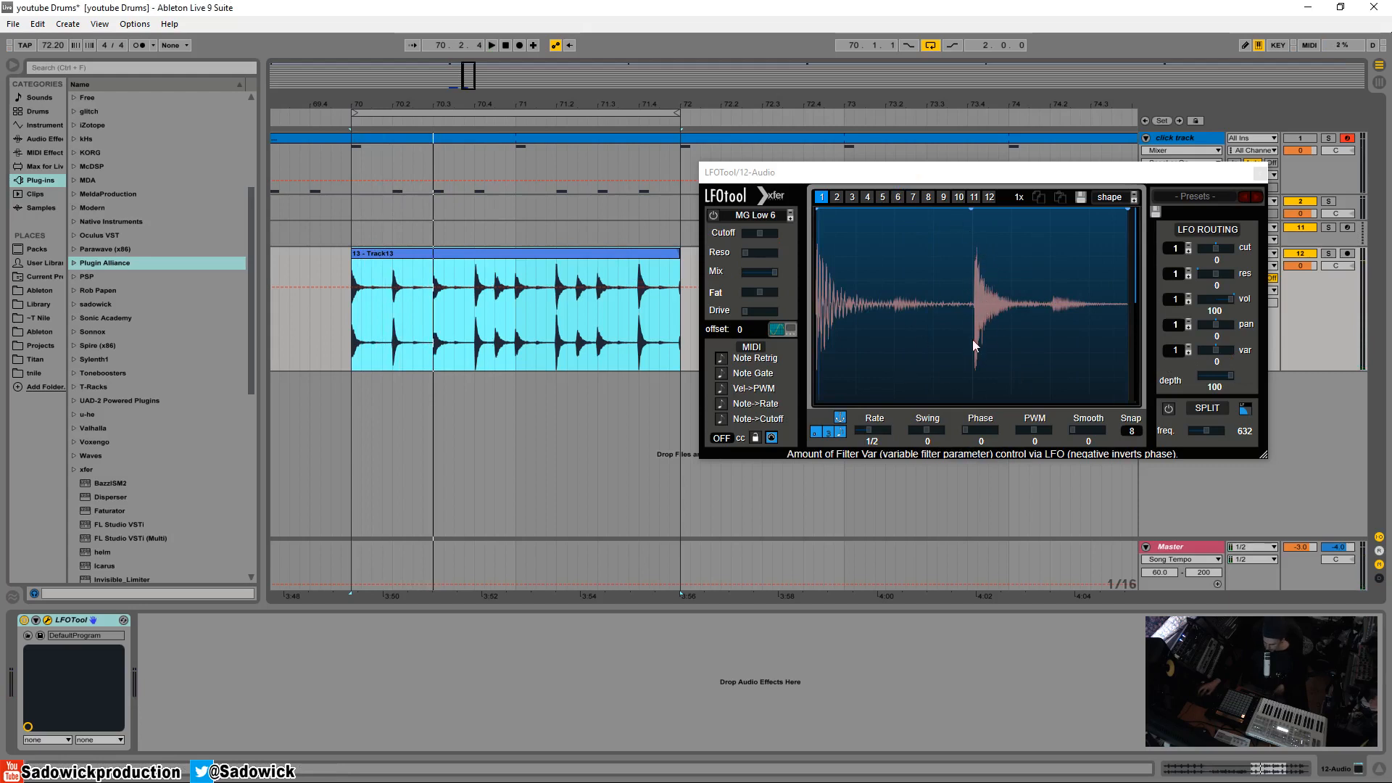
mouse_move(963, 303)
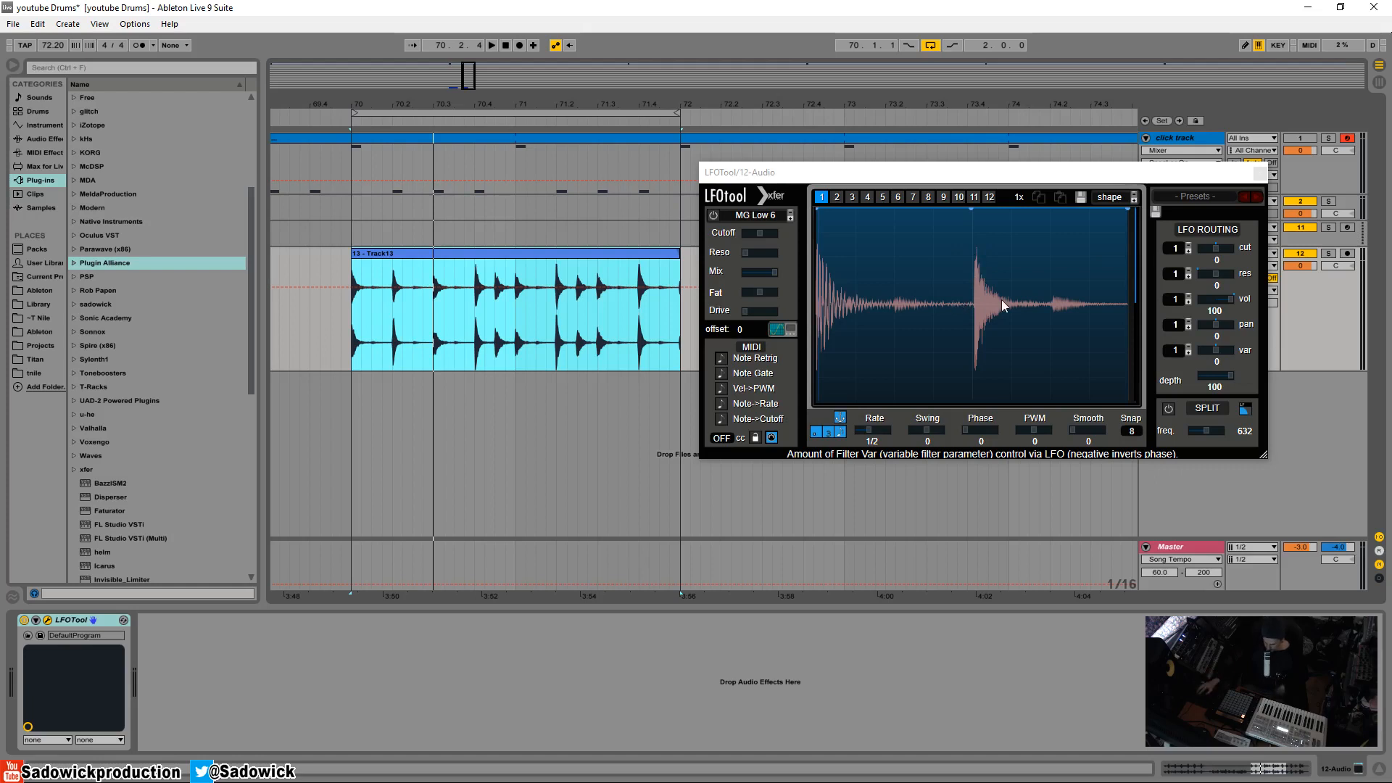
mouse_move(1008, 217)
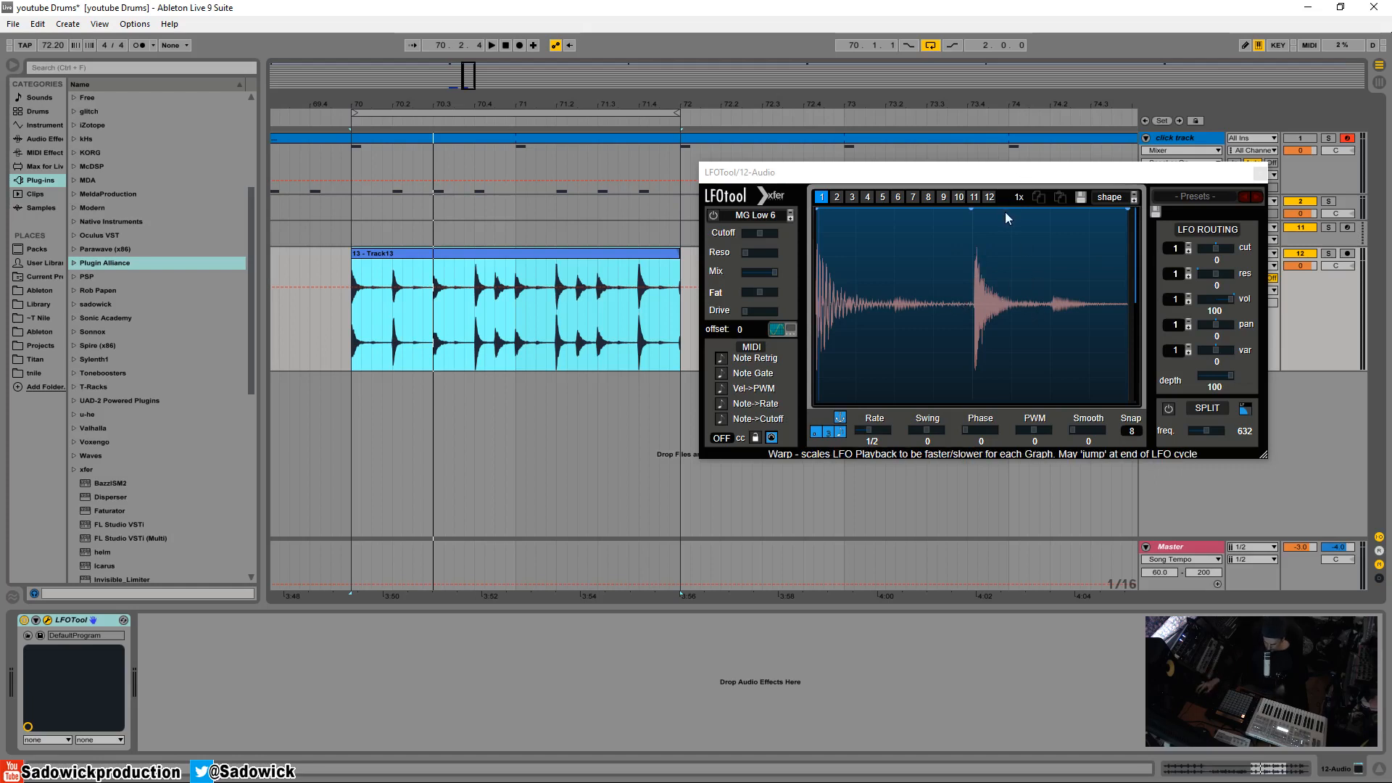
mouse_move(1116, 294)
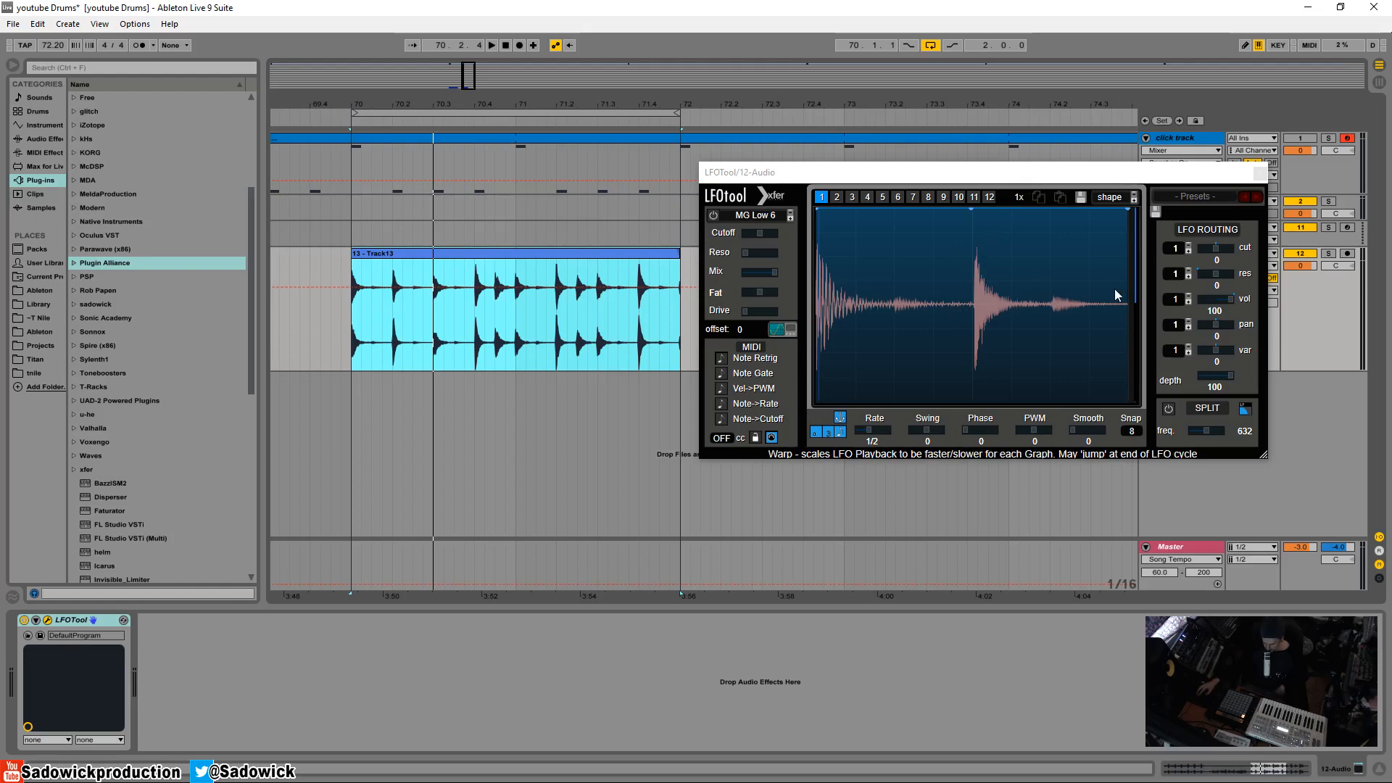
mouse_move(1106, 296)
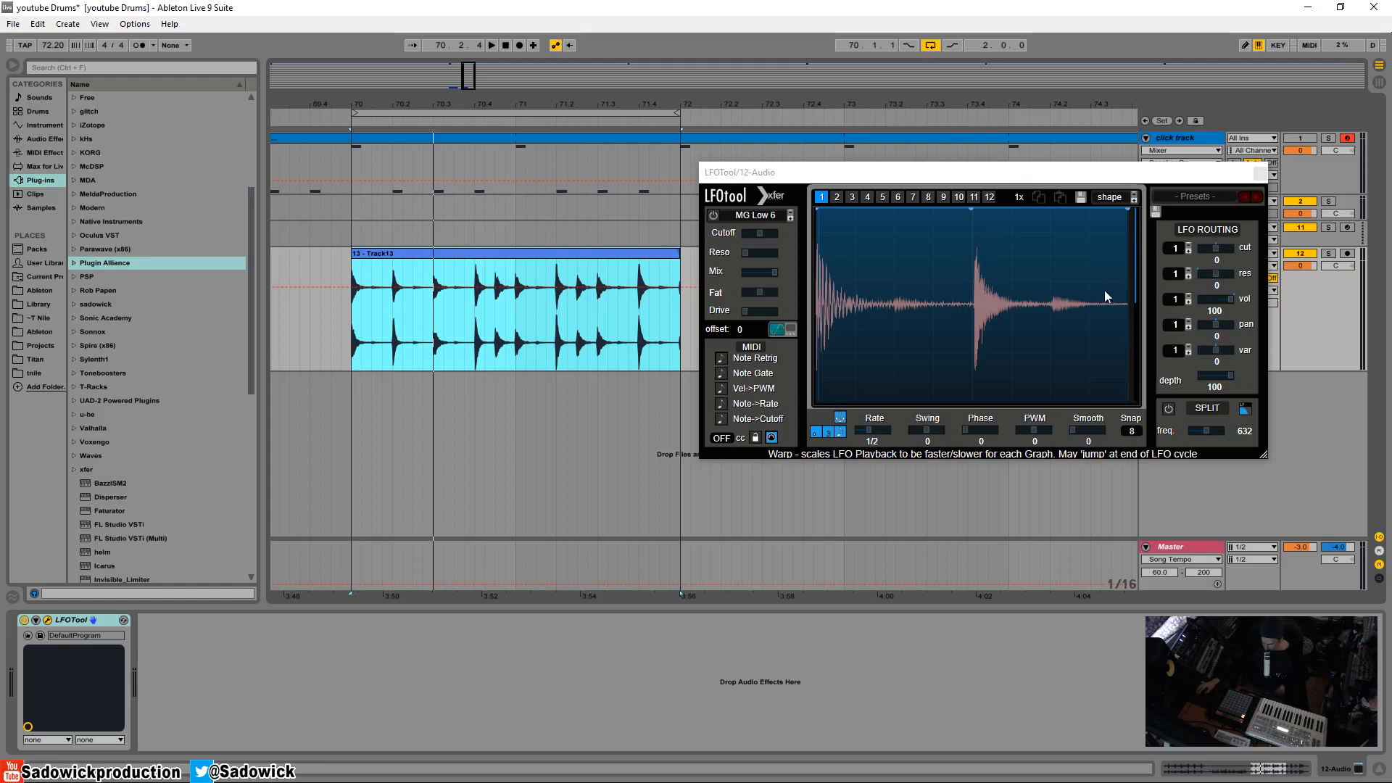
mouse_move(1090, 336)
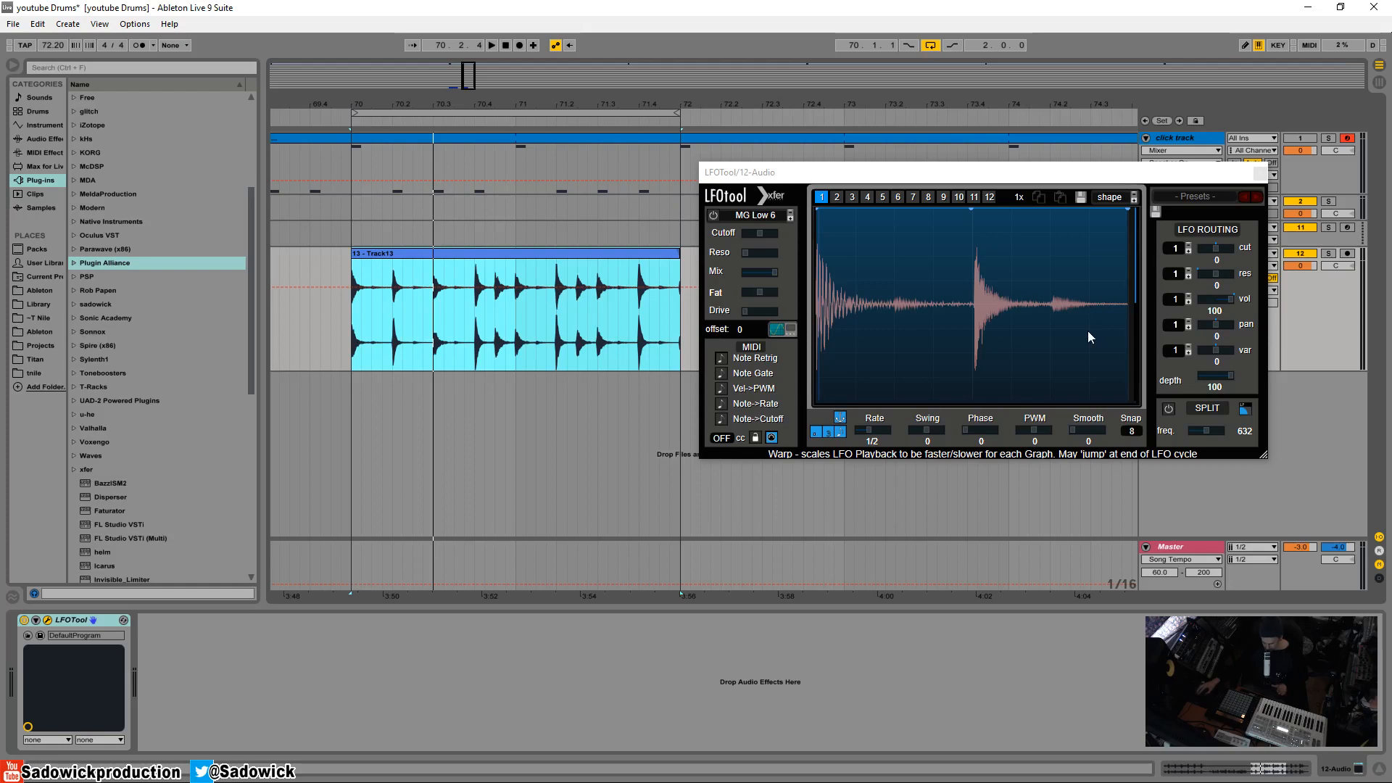
mouse_move(966, 229)
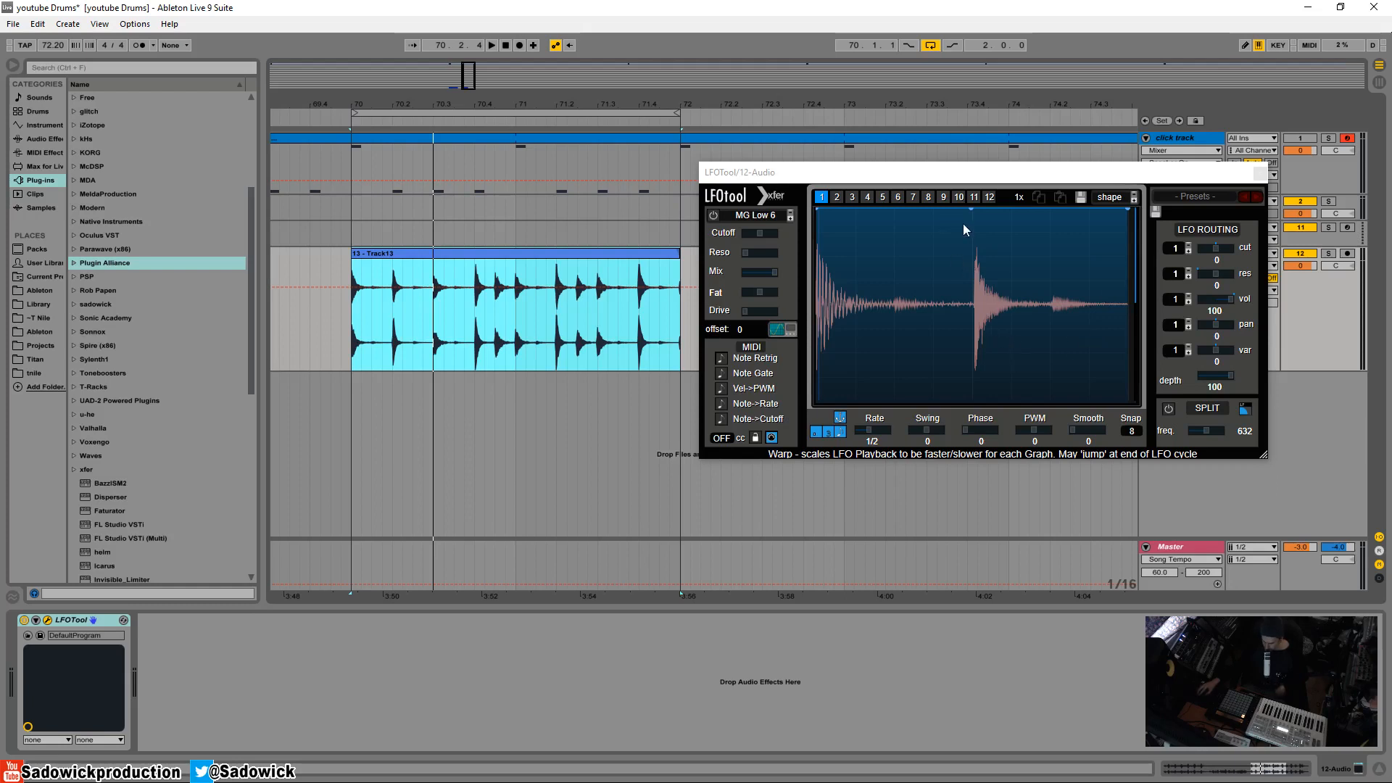
mouse_move(1176, 293)
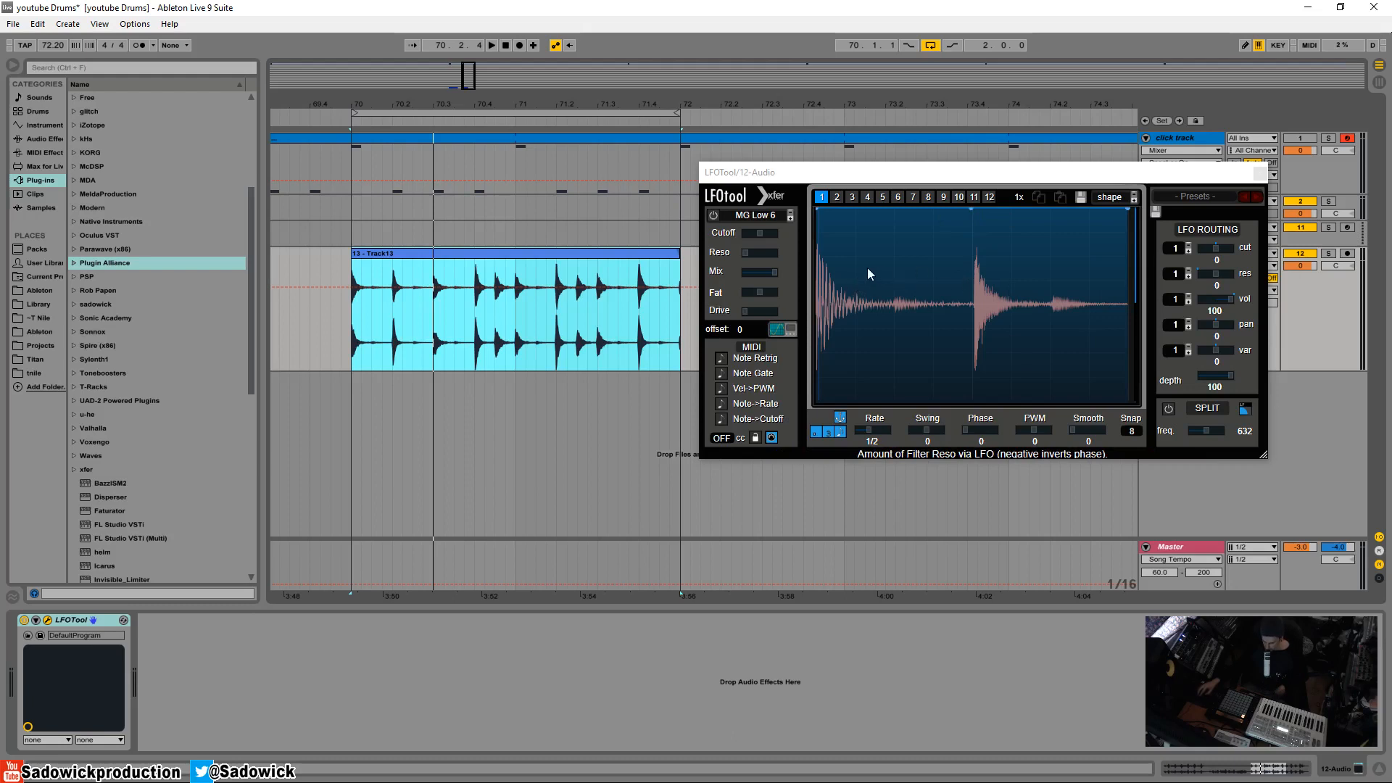
mouse_move(883, 274)
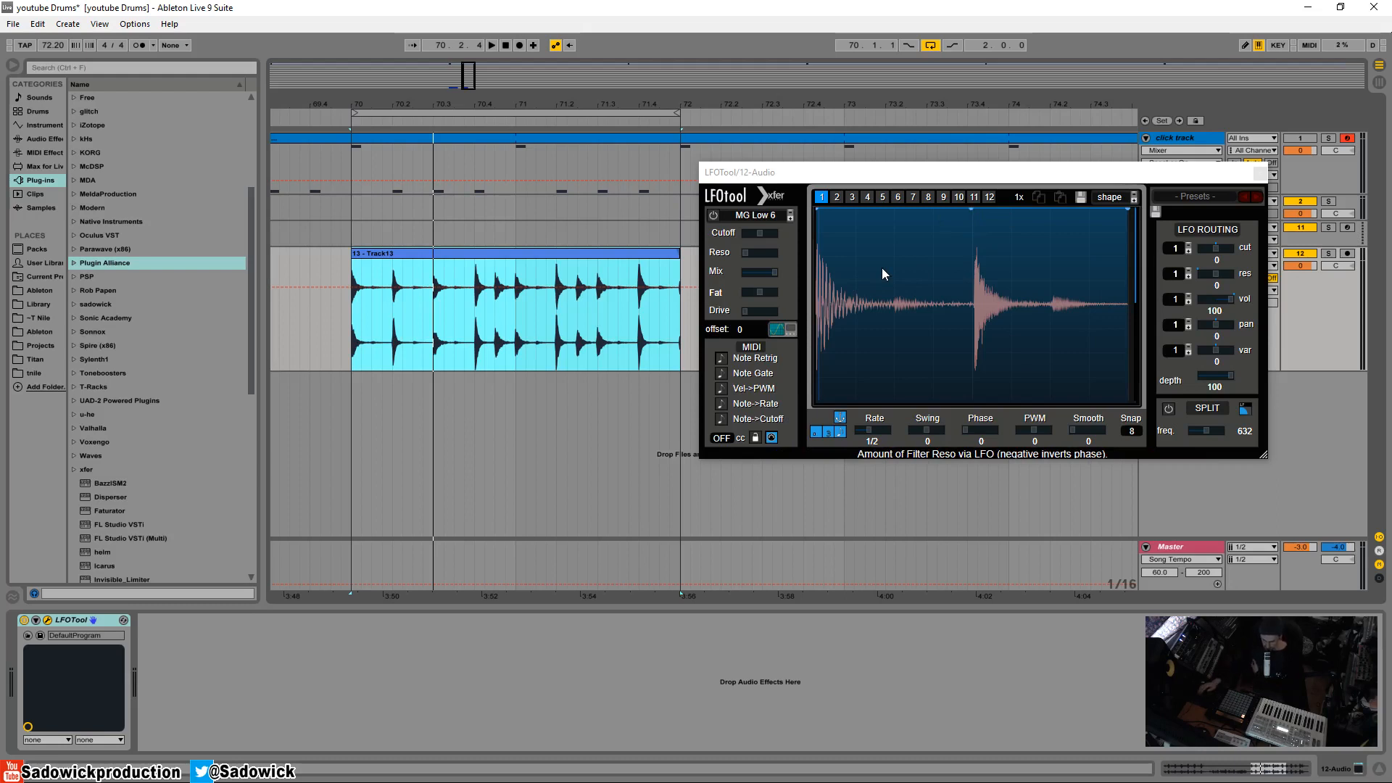
mouse_move(871, 400)
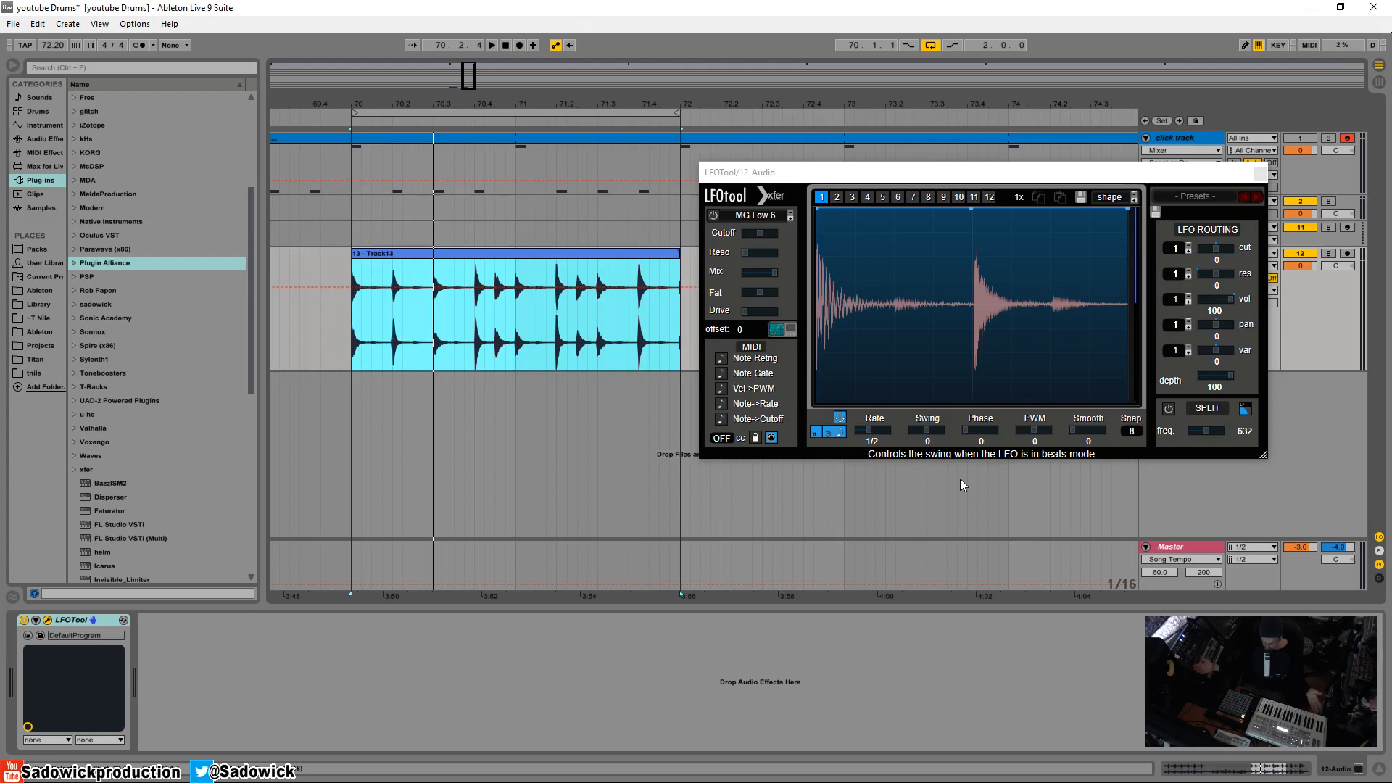
mouse_move(979, 306)
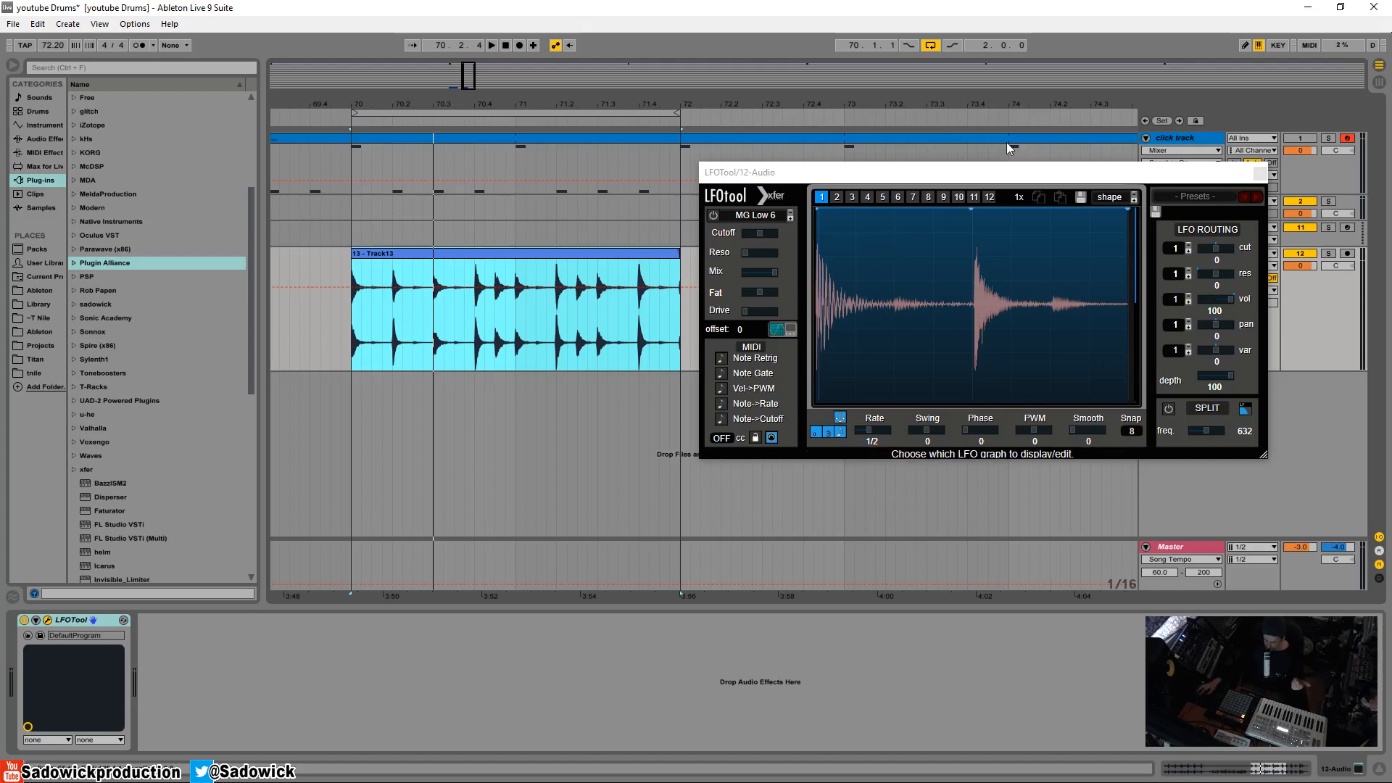
mouse_move(970, 226)
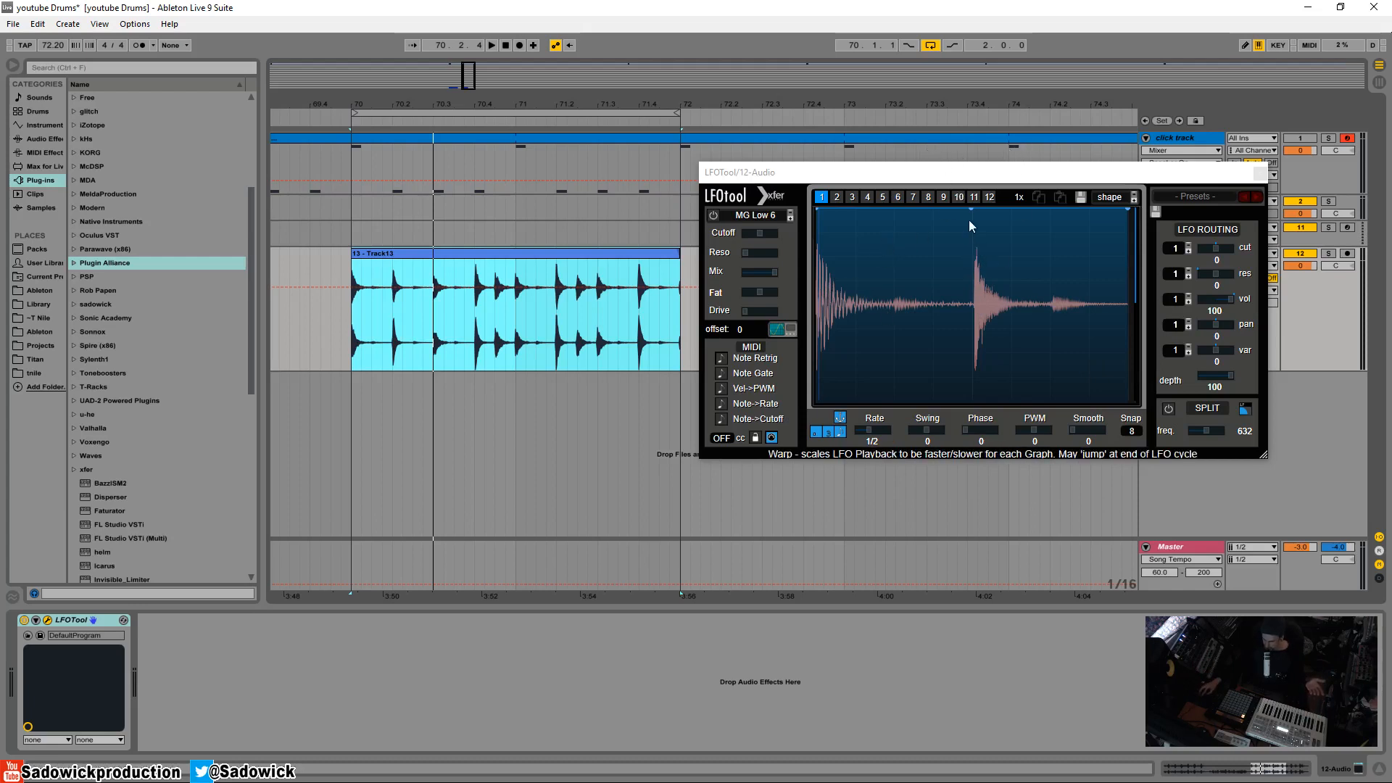
mouse_move(965, 299)
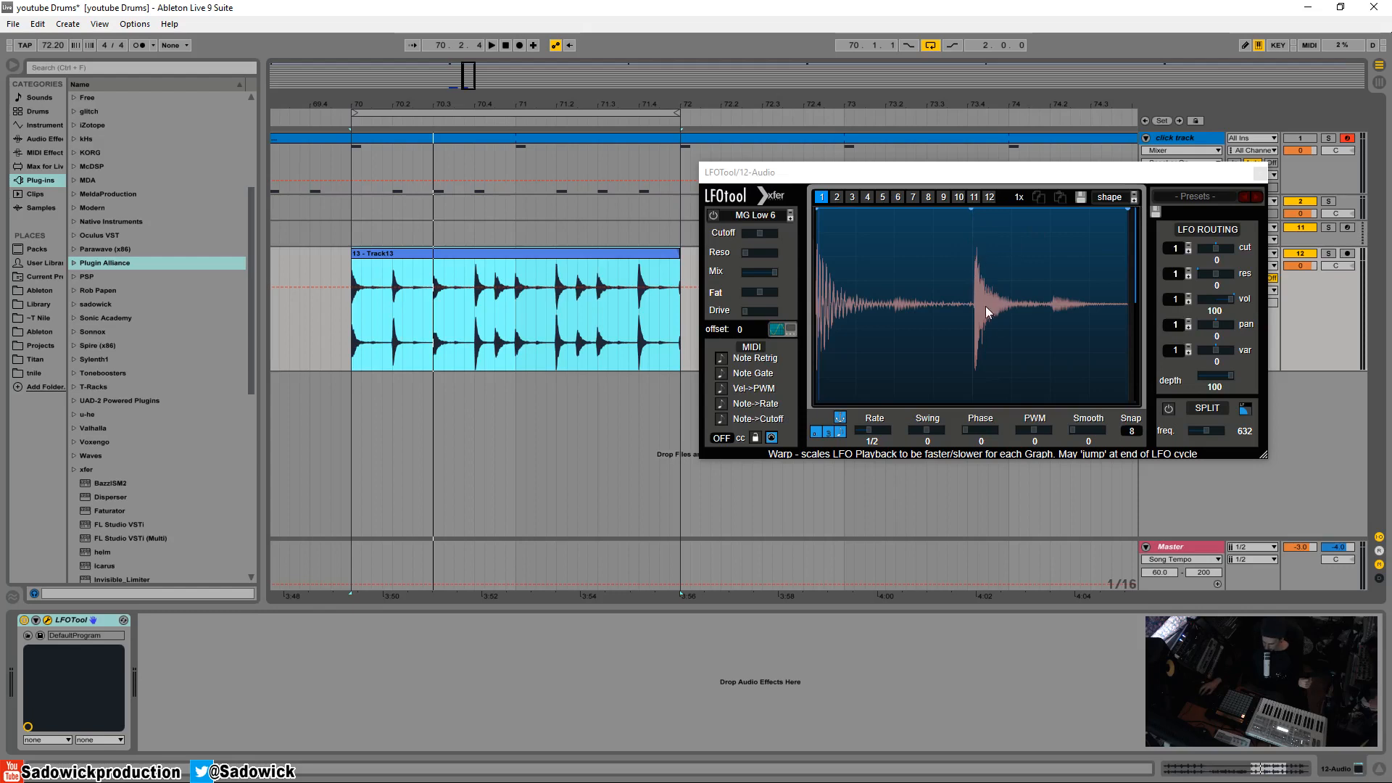
mouse_move(970, 313)
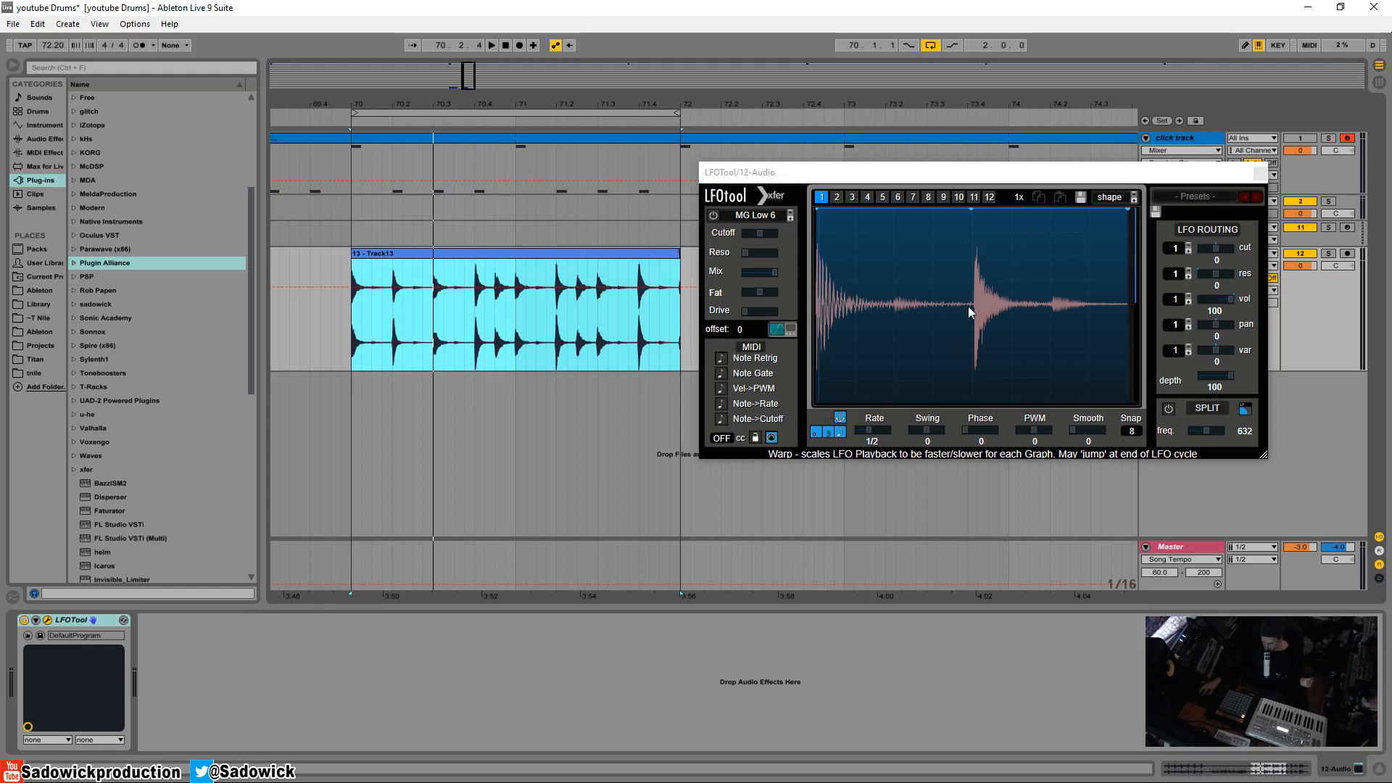
mouse_move(971, 257)
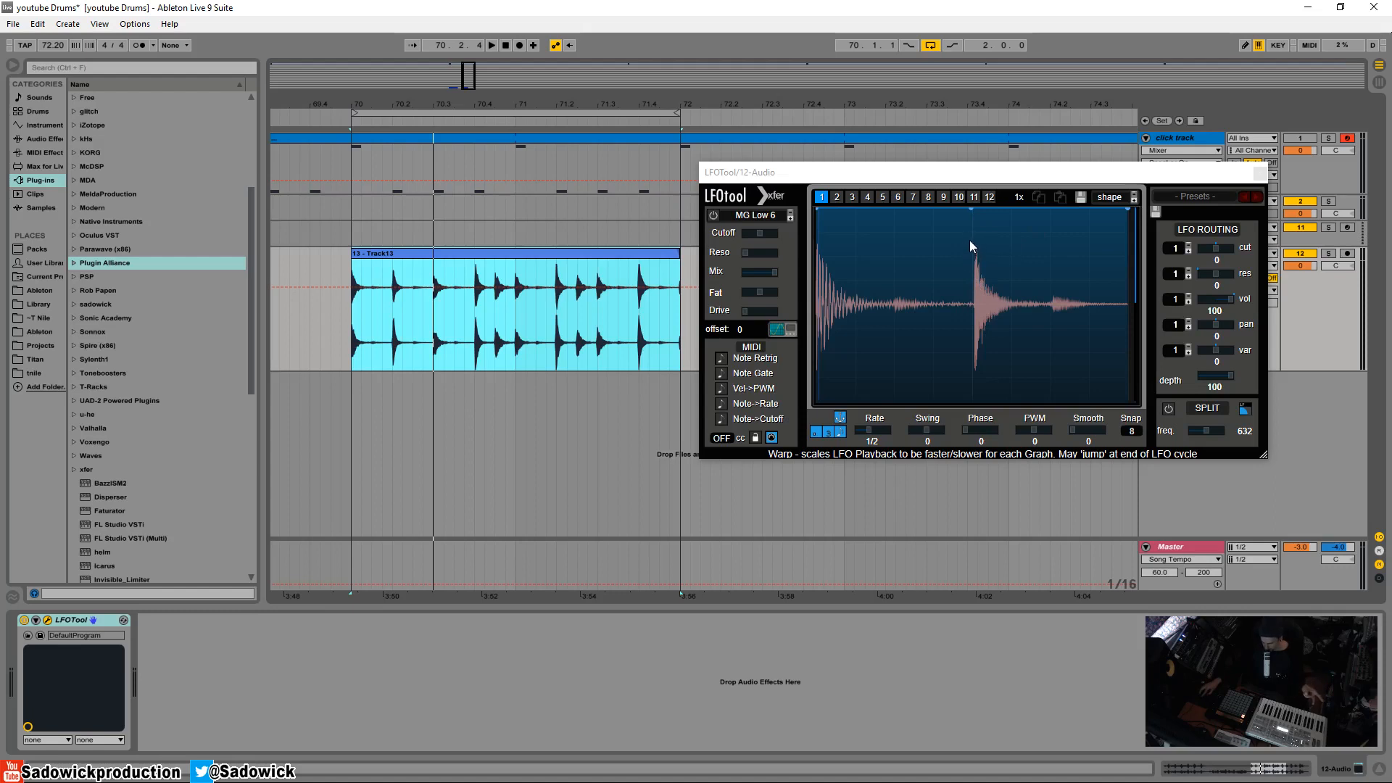
mouse_move(130, 228)
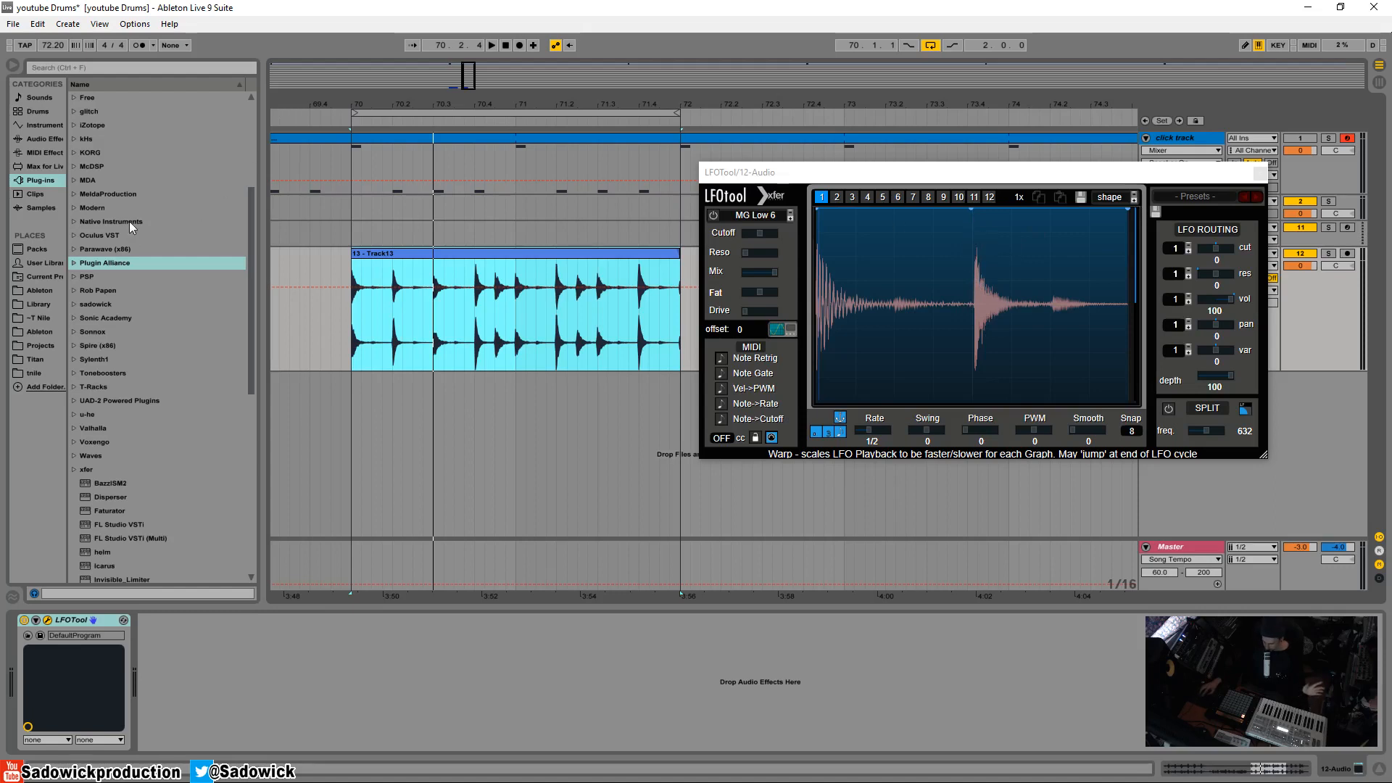
mouse_move(133, 248)
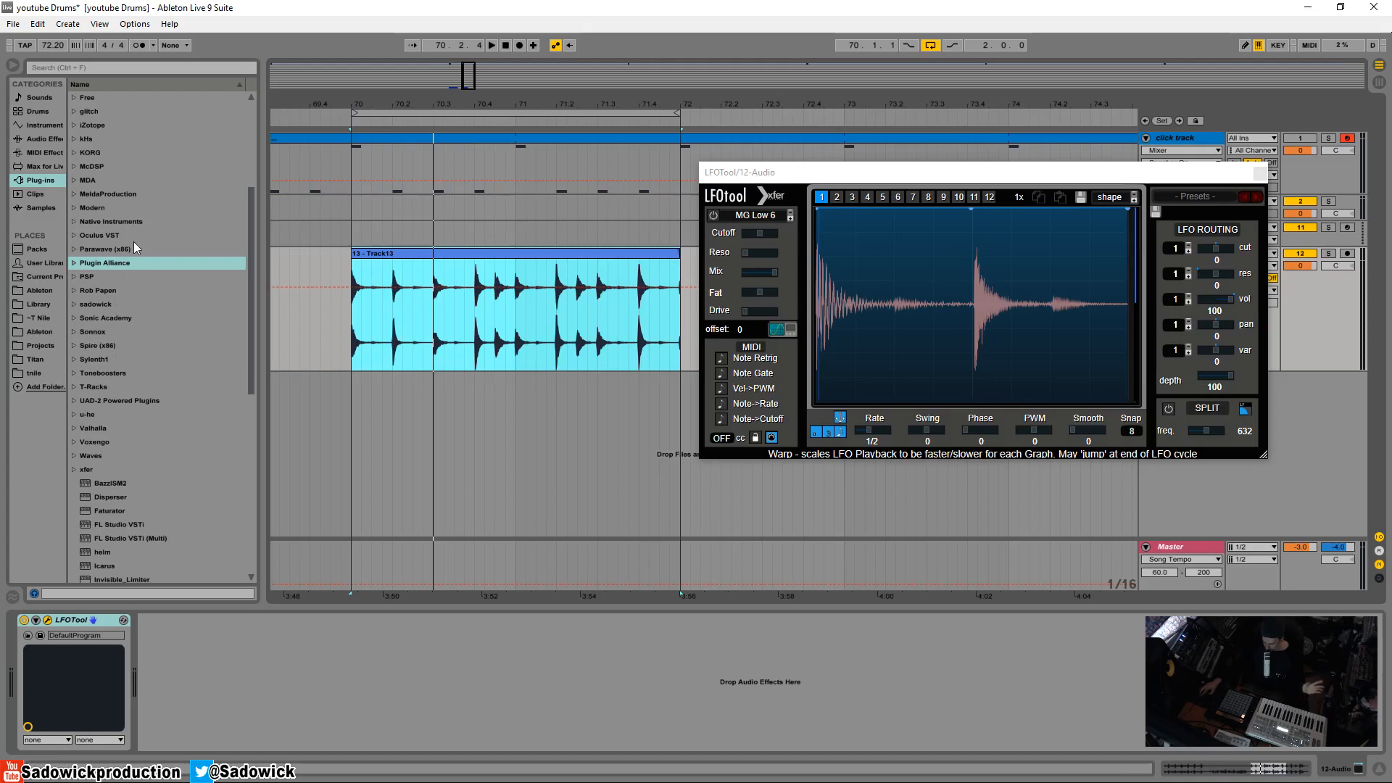
mouse_move(161, 351)
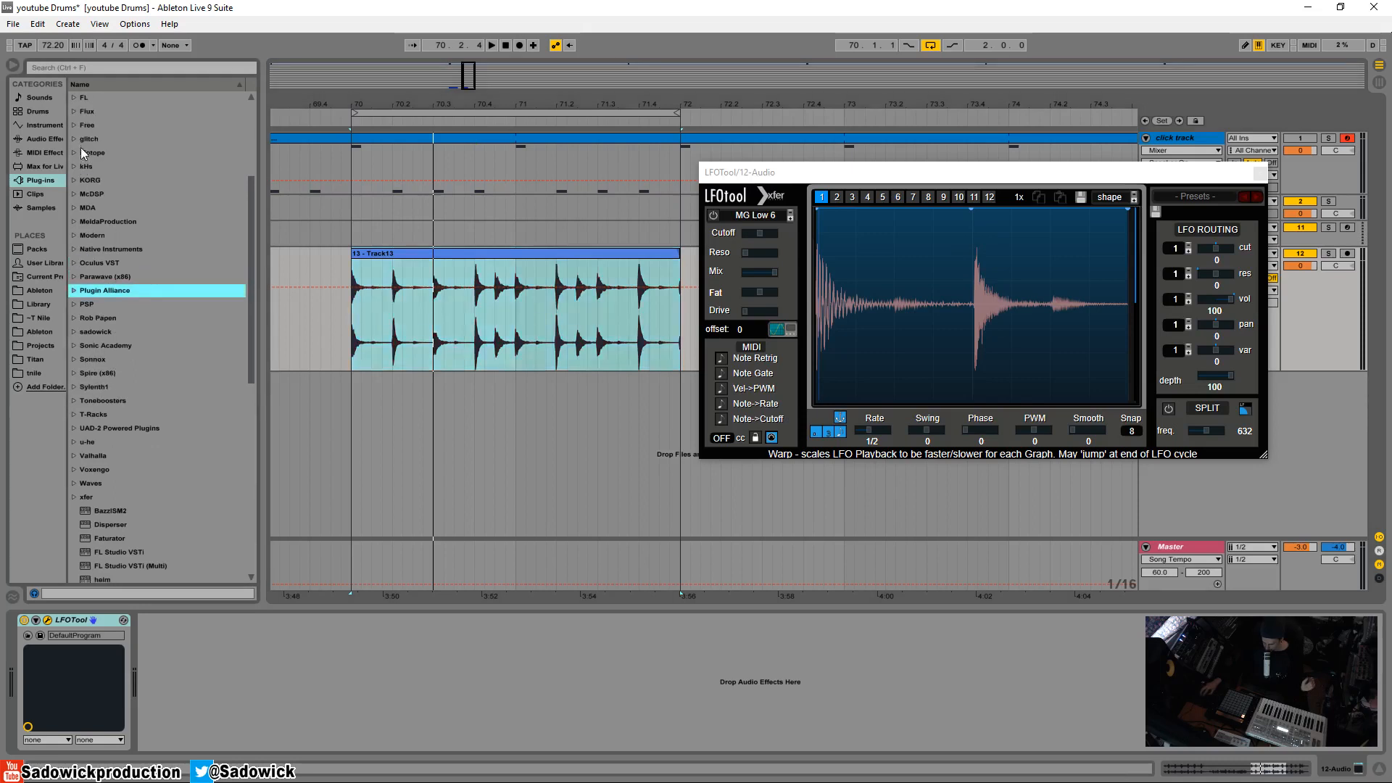
Load FabFilter Pro-L from the FabFilter plug-in folder onto the drum track after LFOTool
scroll("down", 3)
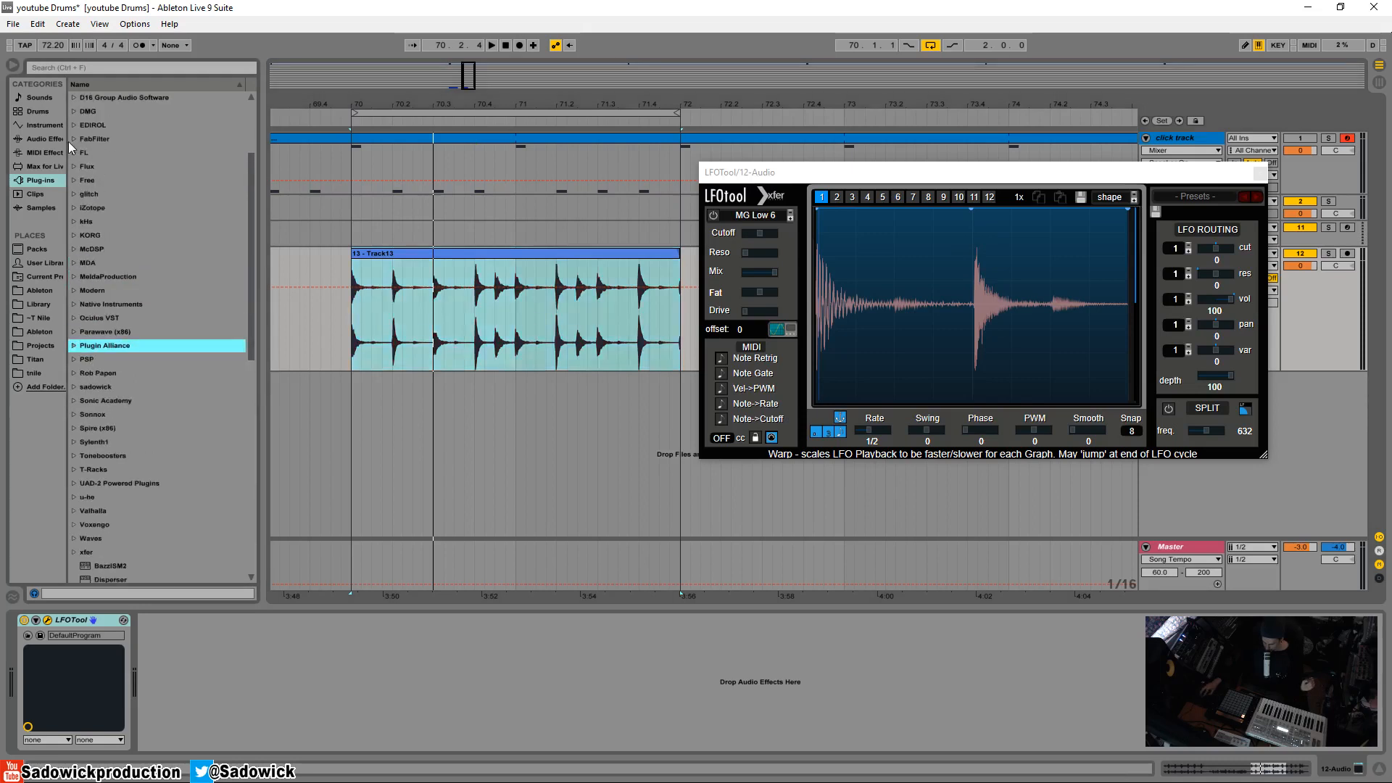
left_click(74, 139)
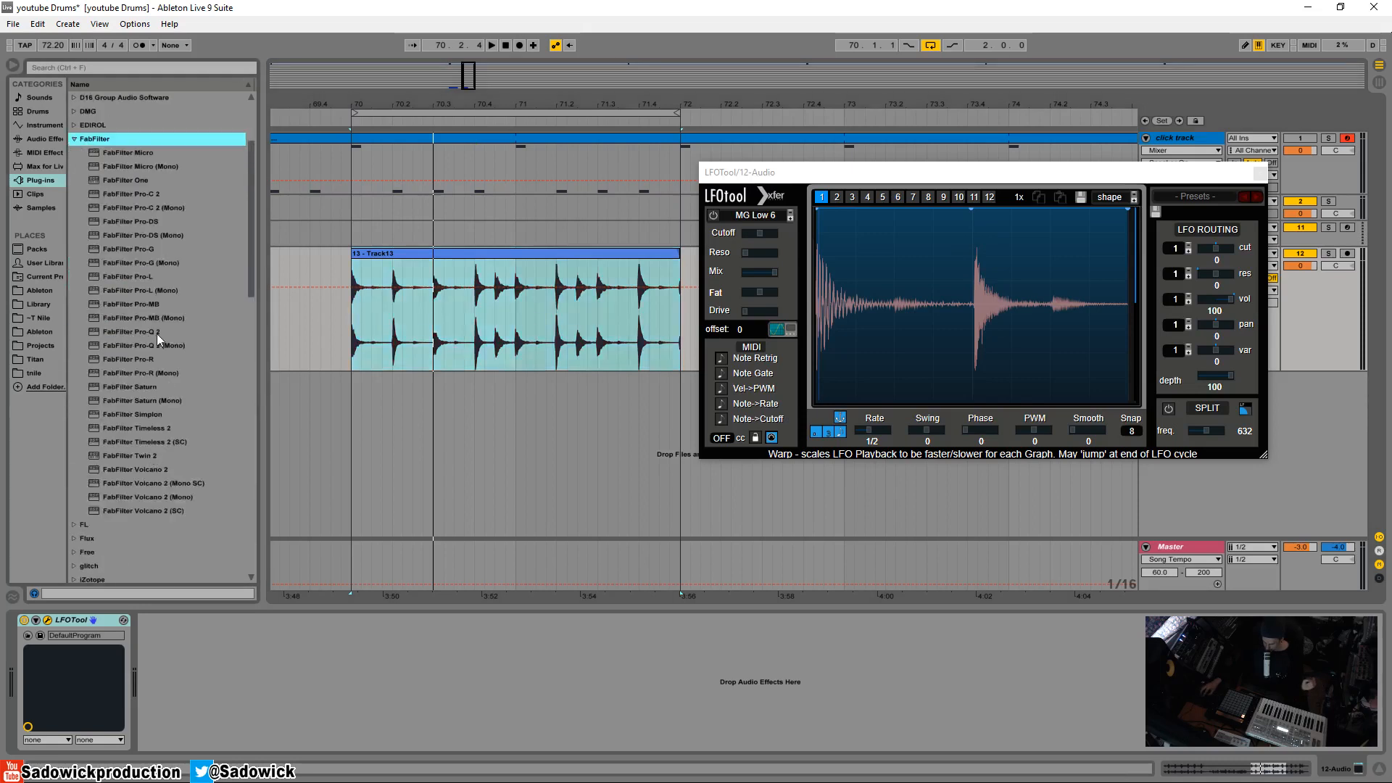
double_click(132, 276)
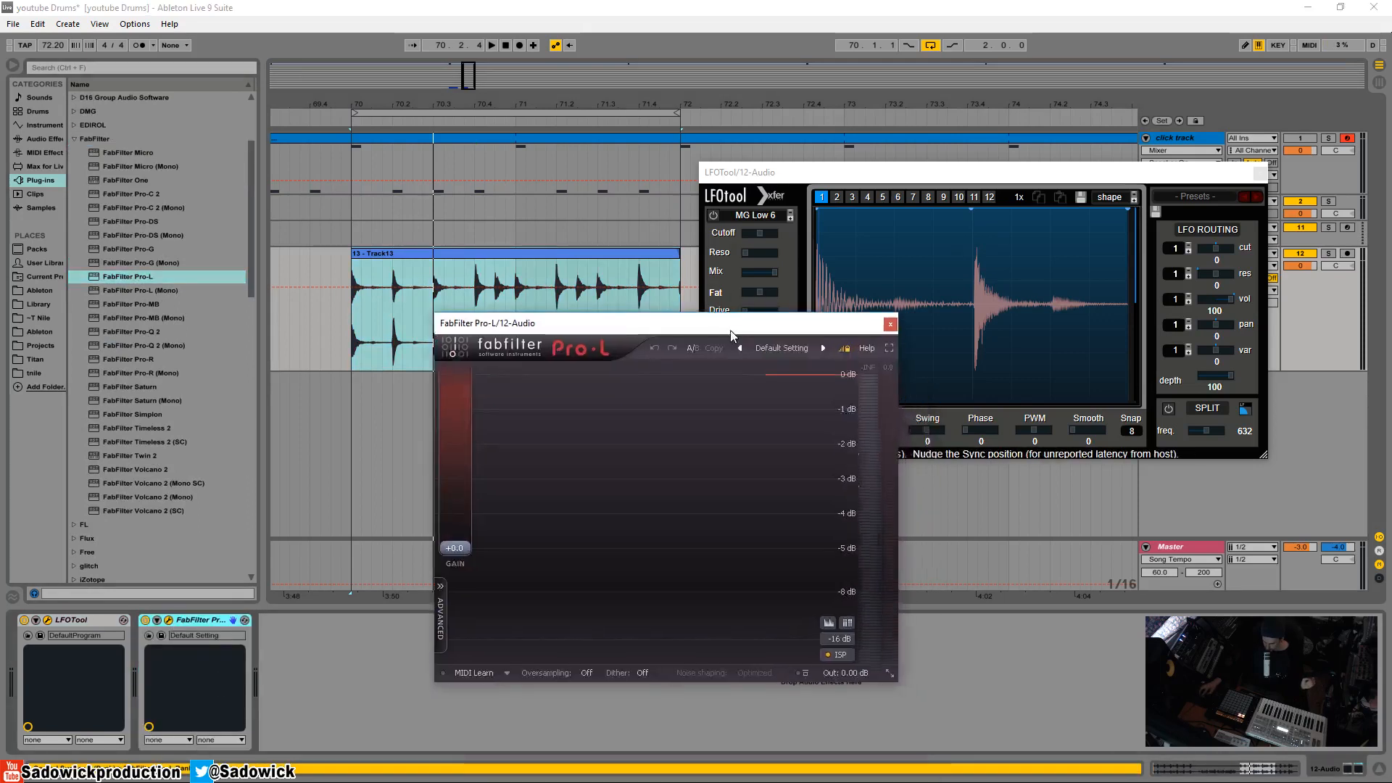
Reposition the plugin windows so LFOTool and Pro-L are both visible without overlapping
left_click_drag(732, 322, 752, 331)
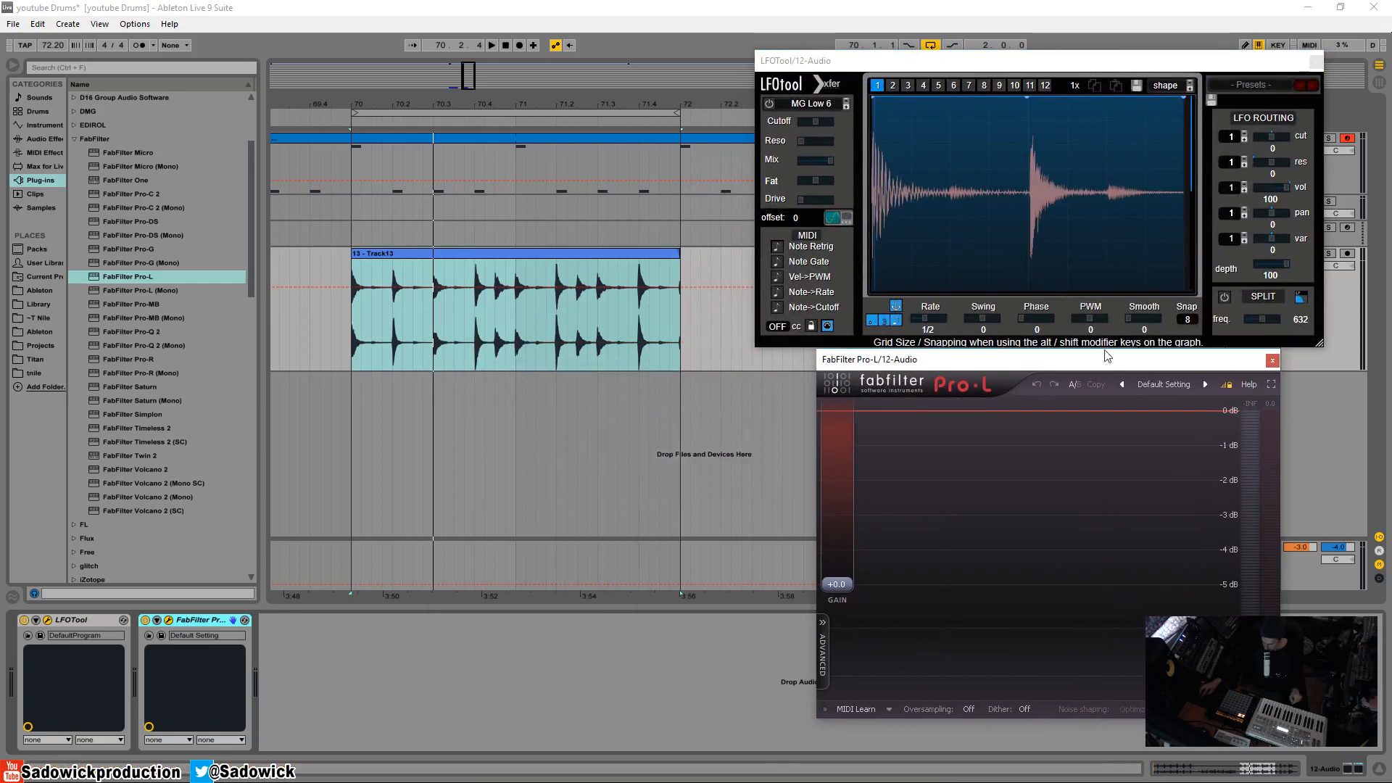
mouse_move(1136, 482)
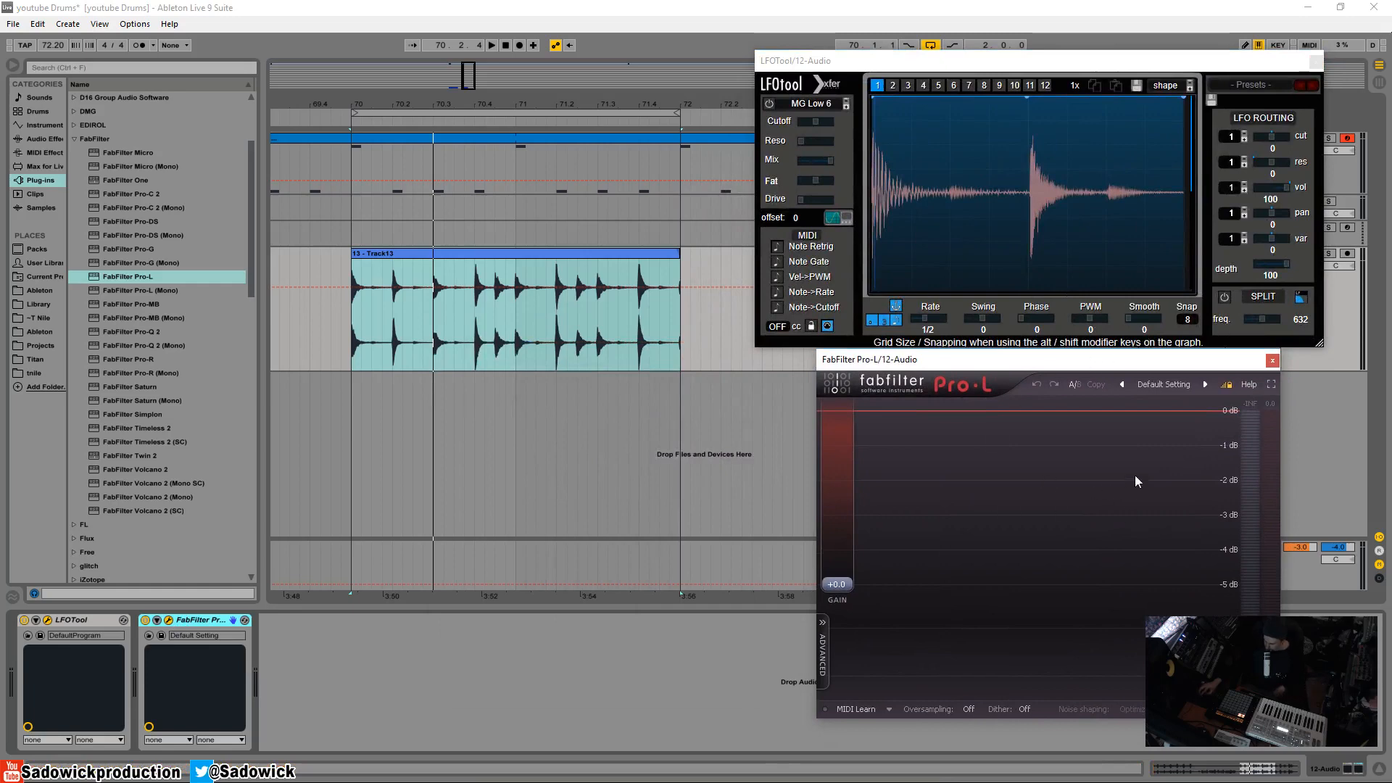
mouse_move(1073, 431)
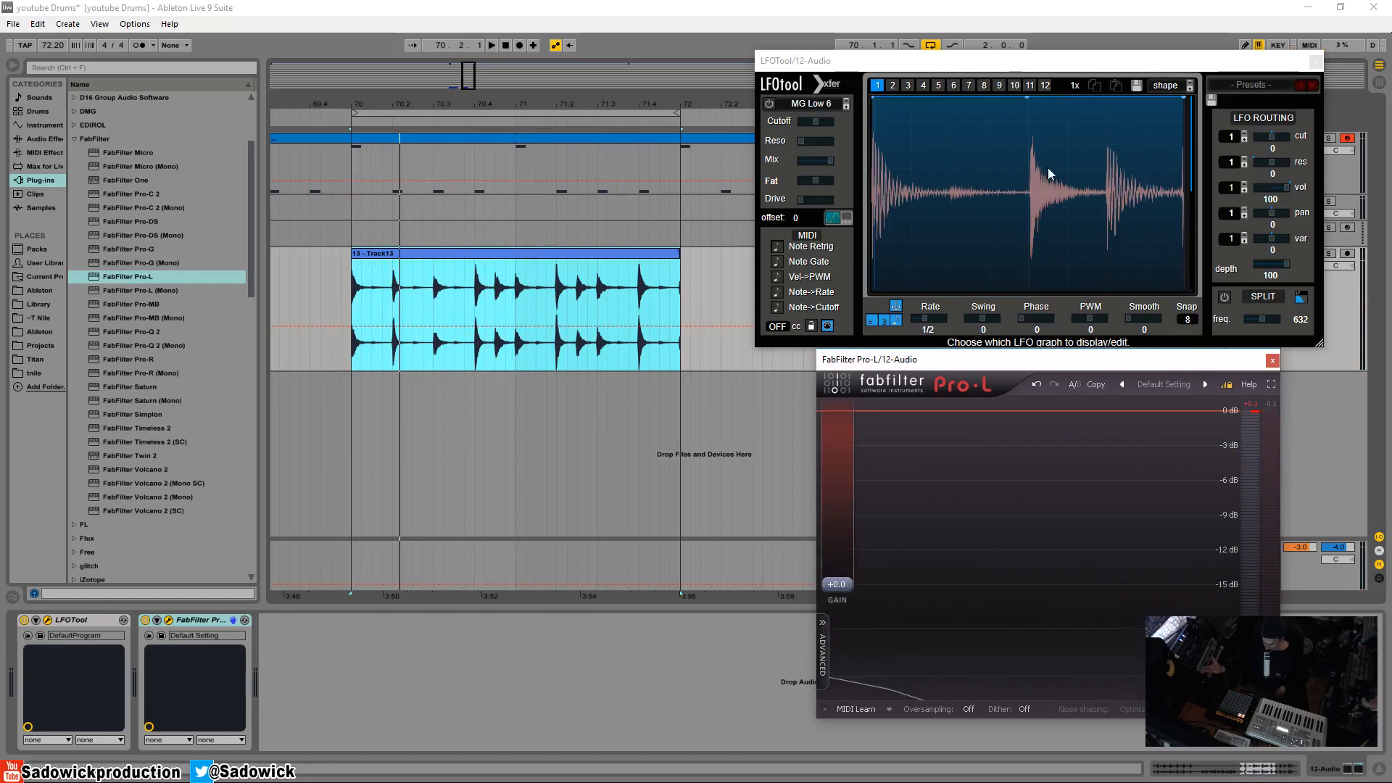
mouse_move(992, 184)
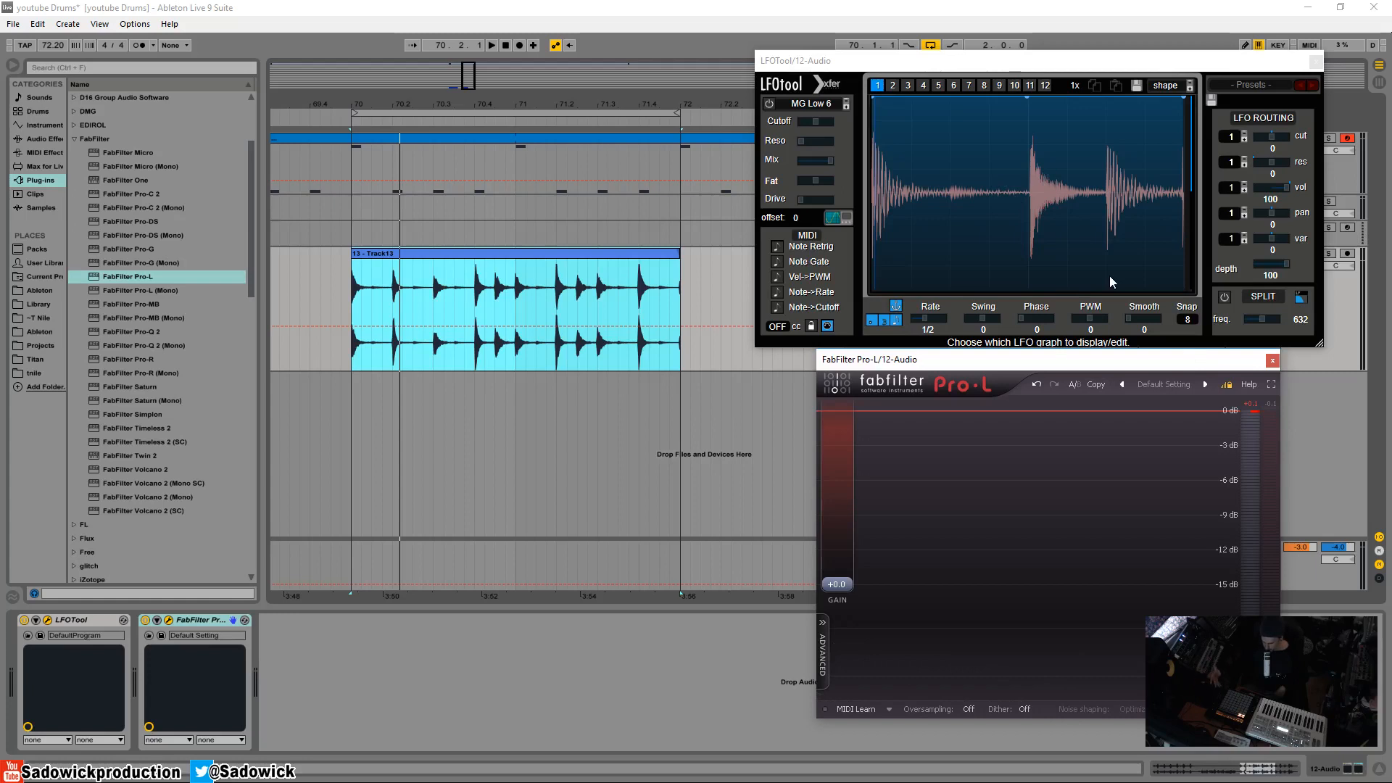
mouse_move(1159, 305)
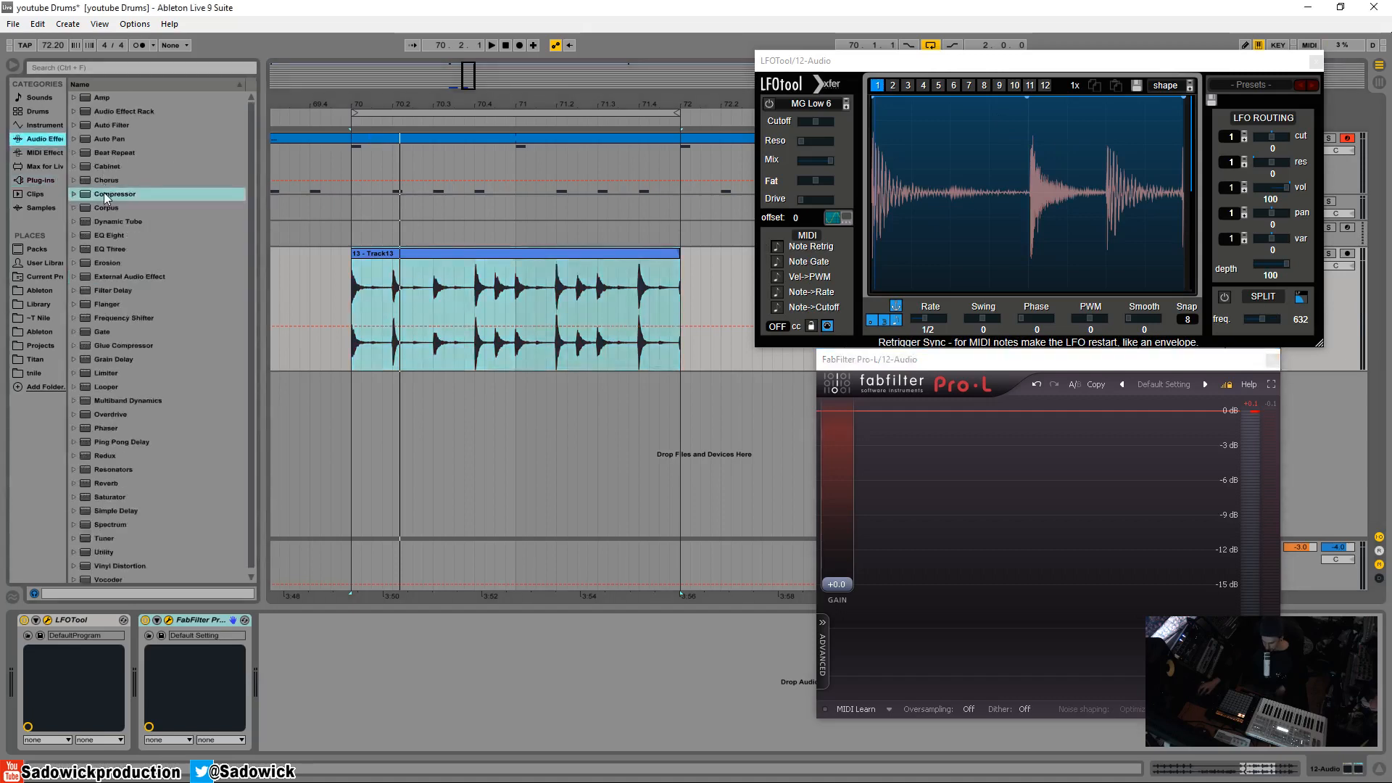
Insert a Compressor from Audio Effects at the front of the drum track's device chain
double_click(113, 193)
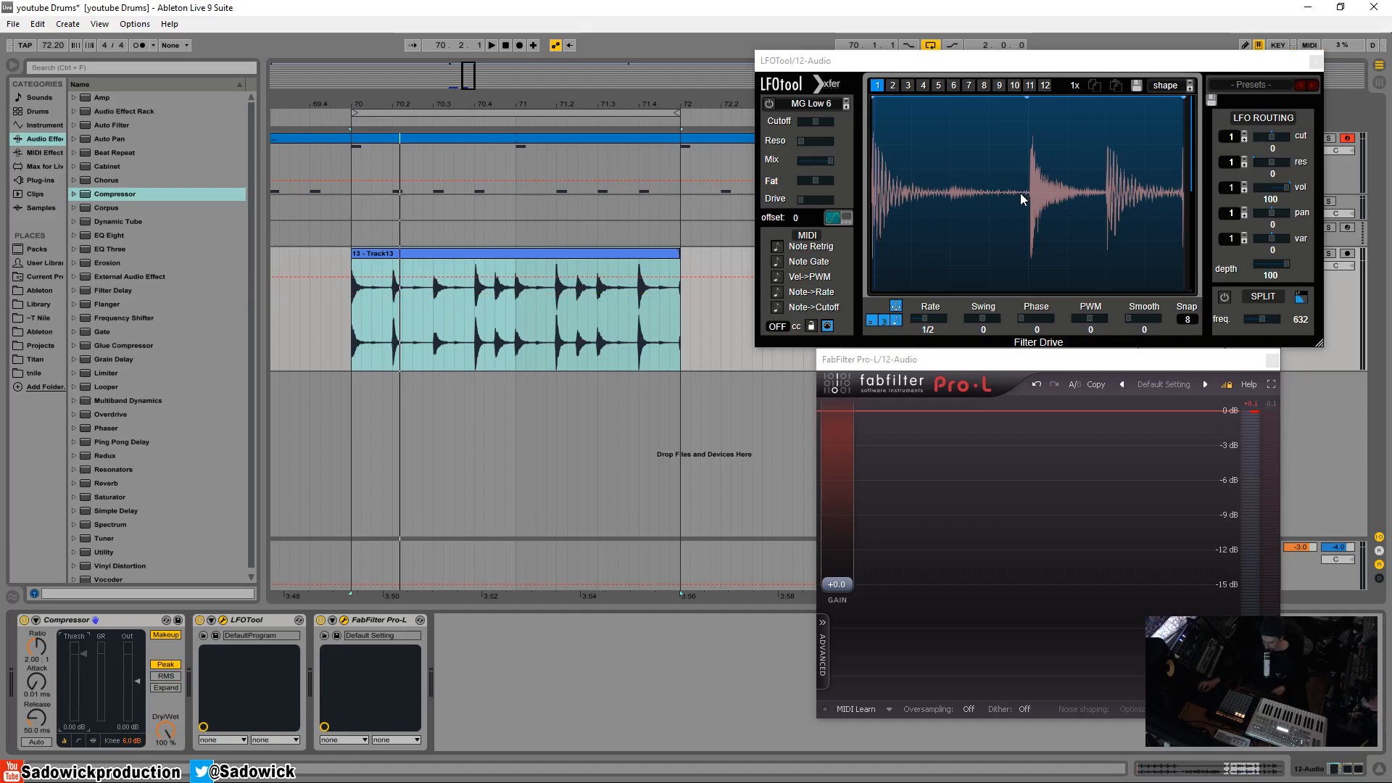
mouse_move(1006, 171)
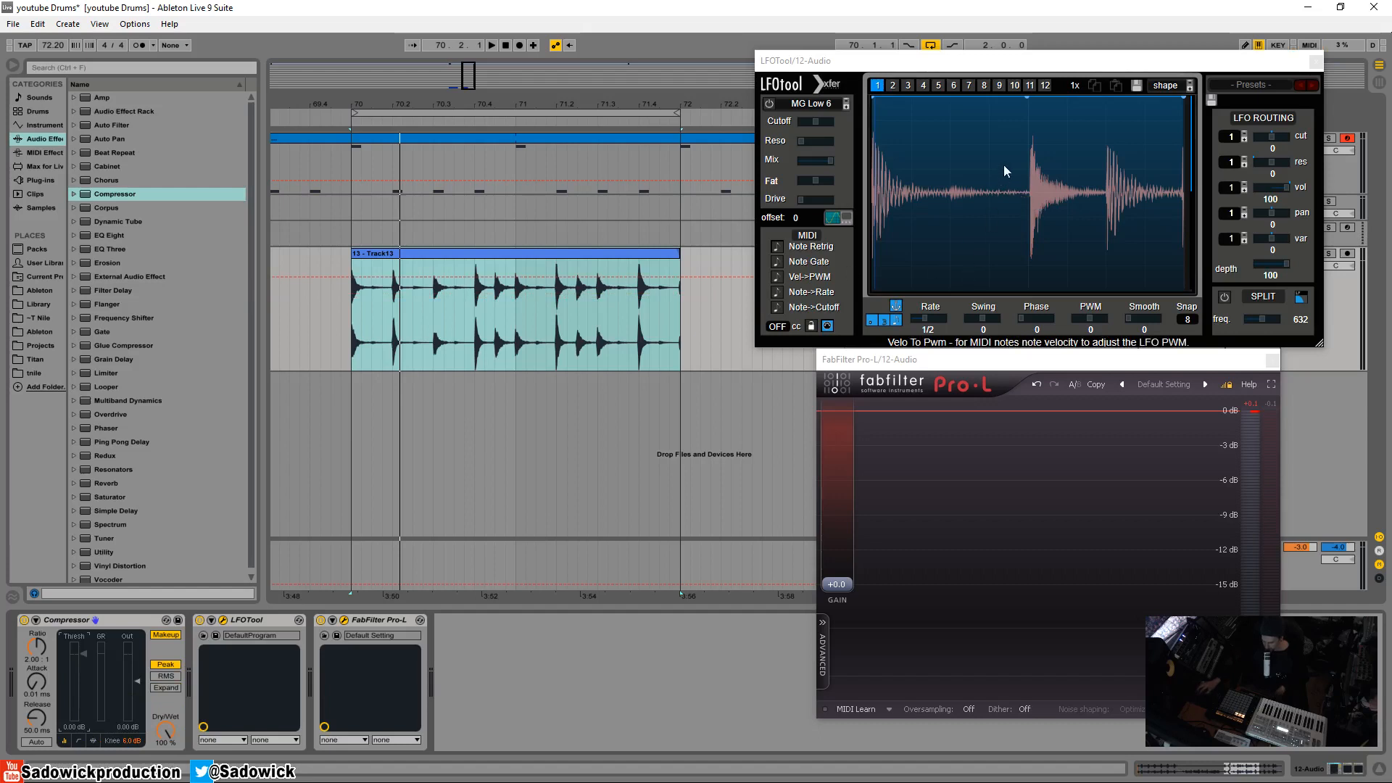
mouse_move(1043, 147)
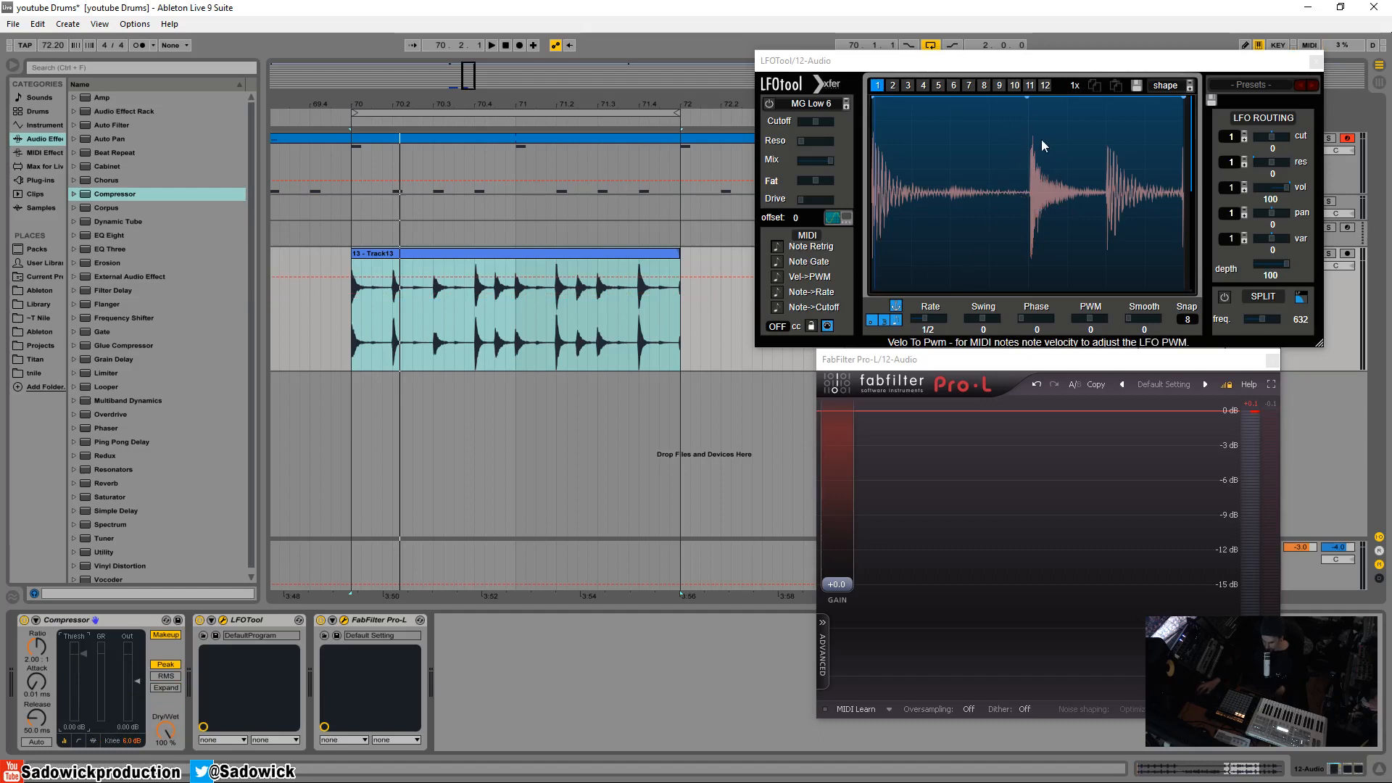
mouse_move(96, 527)
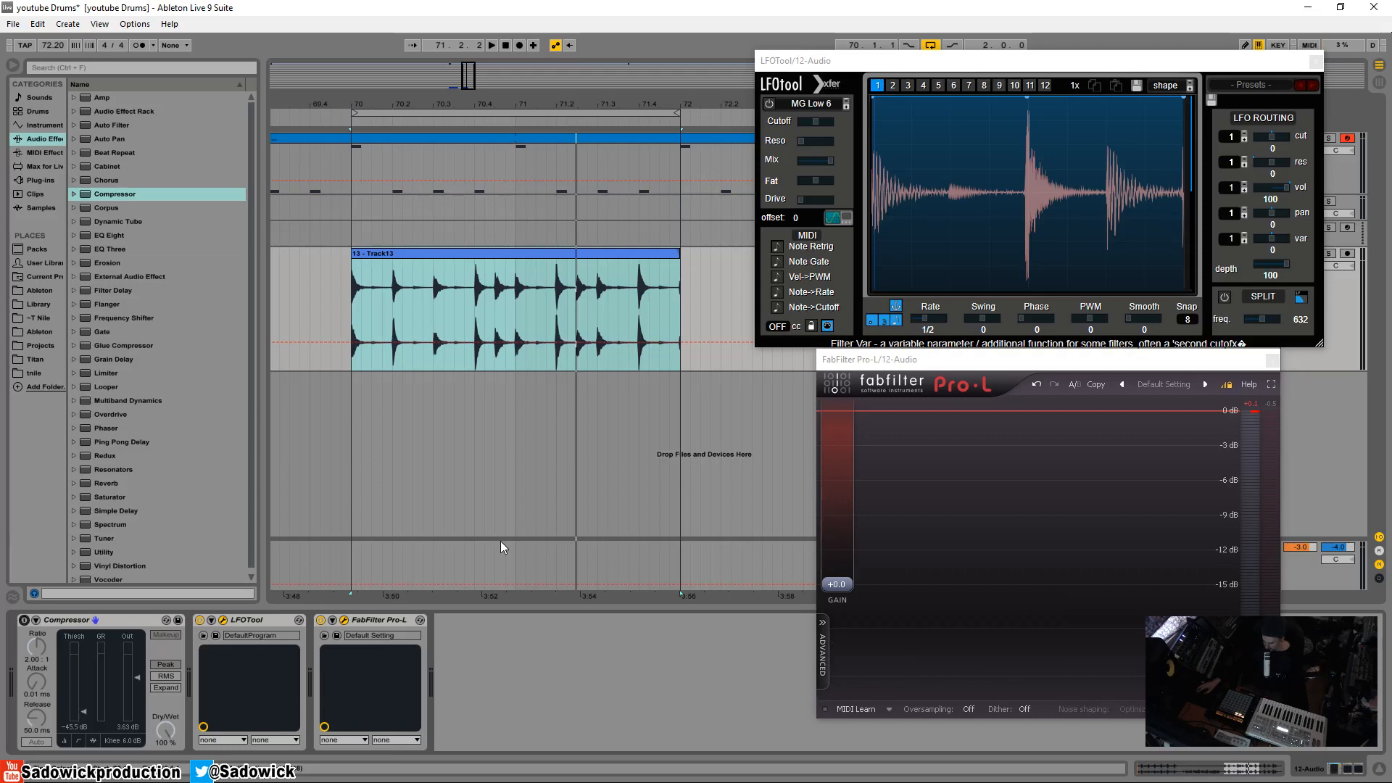
mouse_move(536, 539)
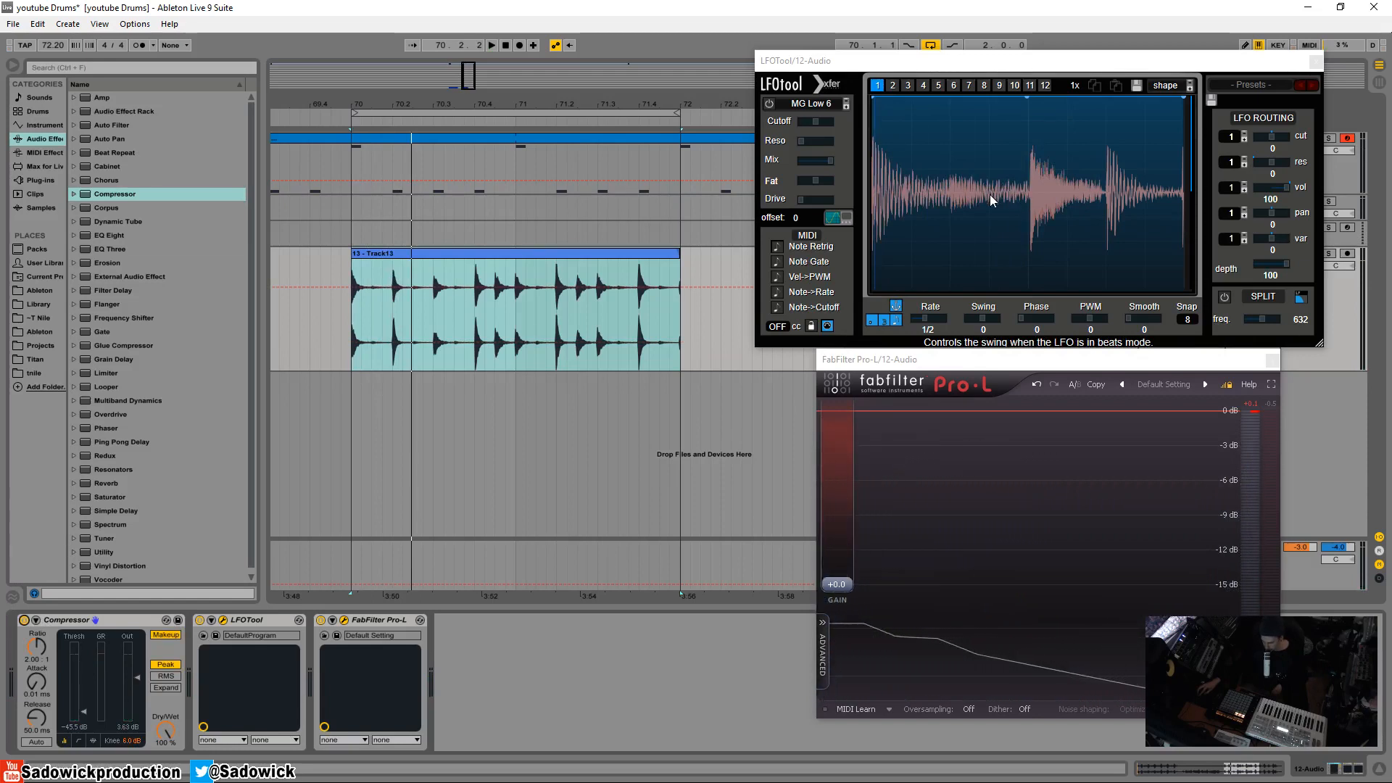
mouse_move(979, 201)
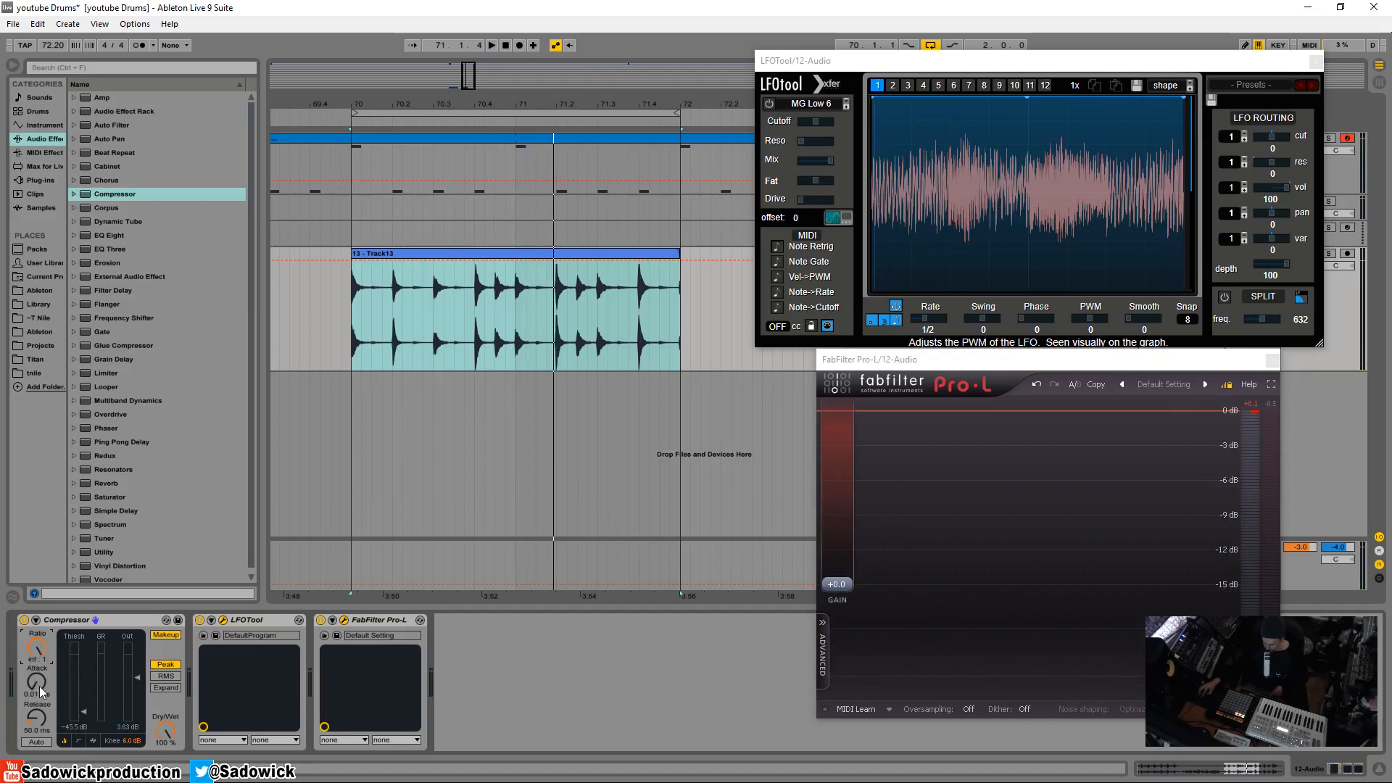
mouse_move(116, 682)
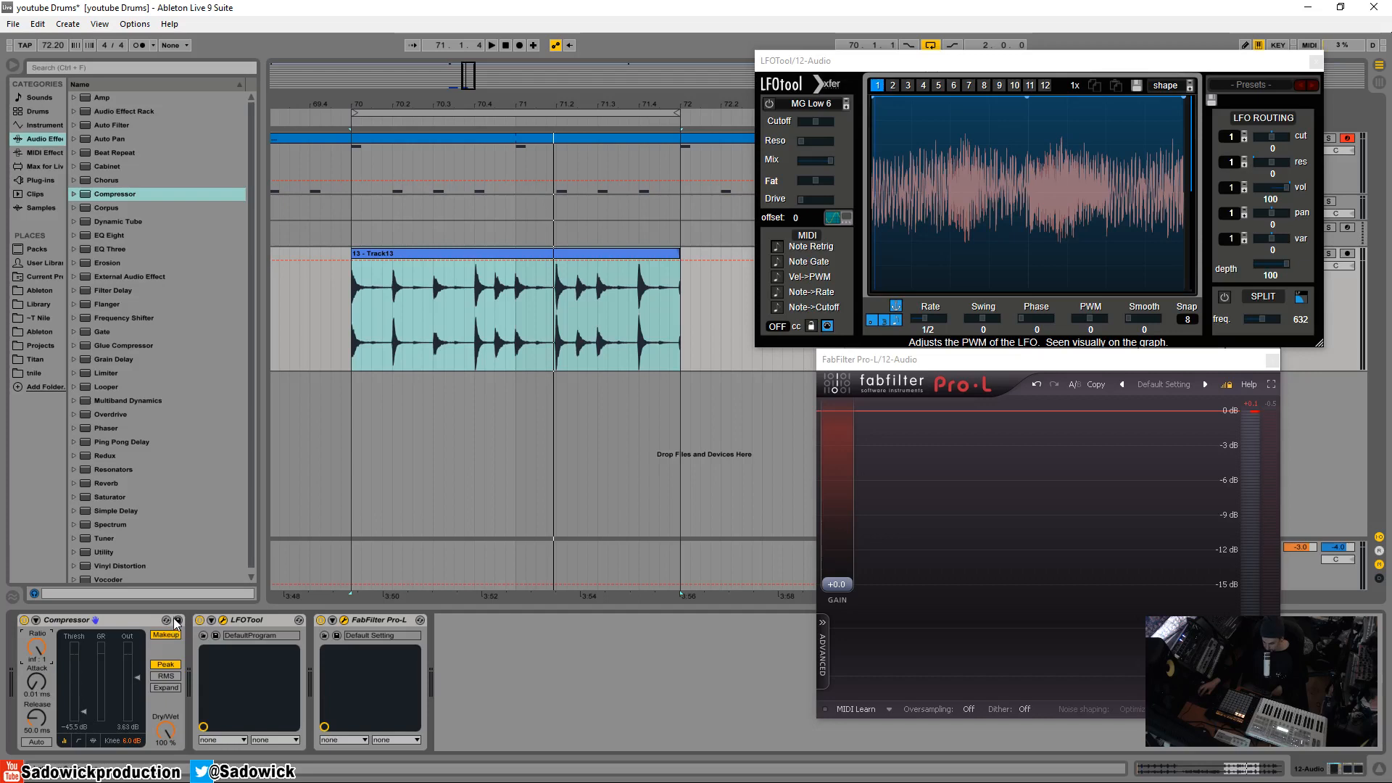
mouse_move(84, 557)
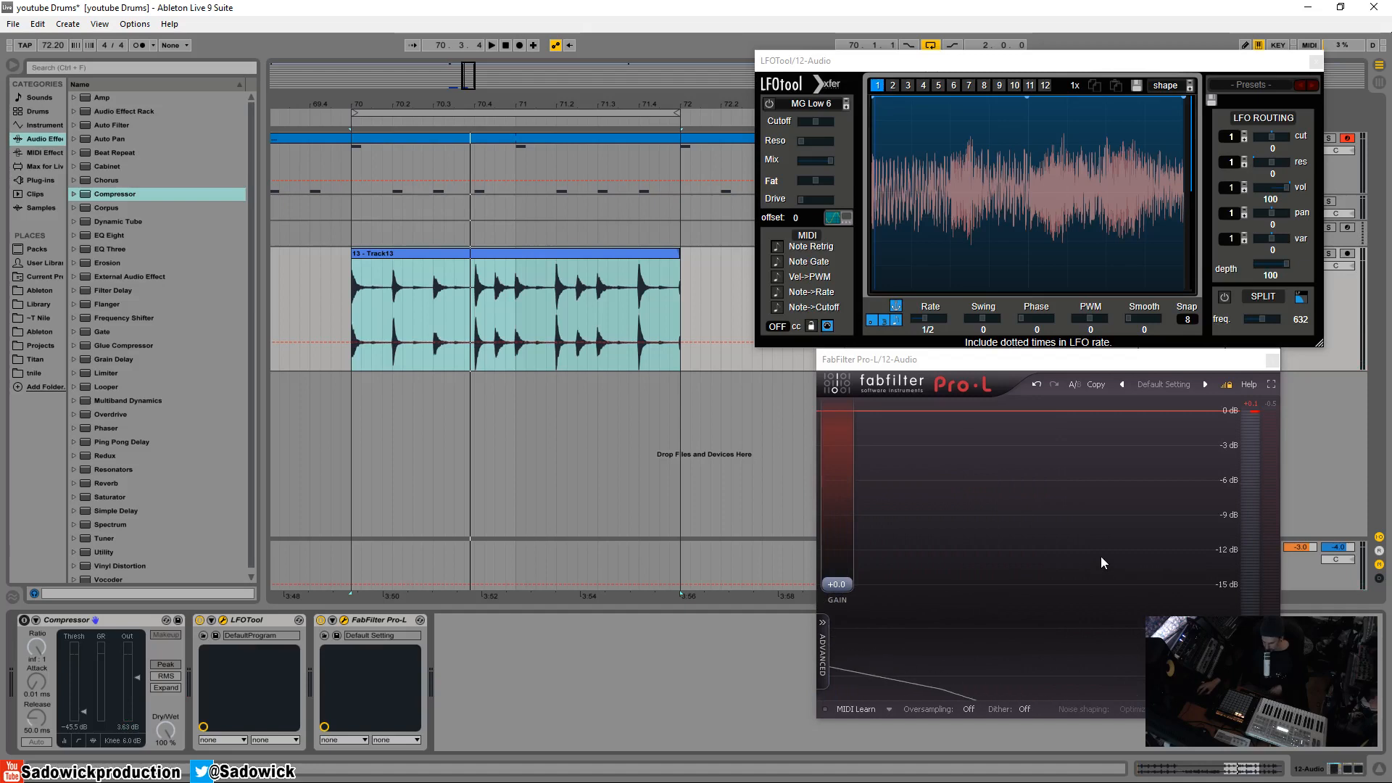
mouse_move(1104, 555)
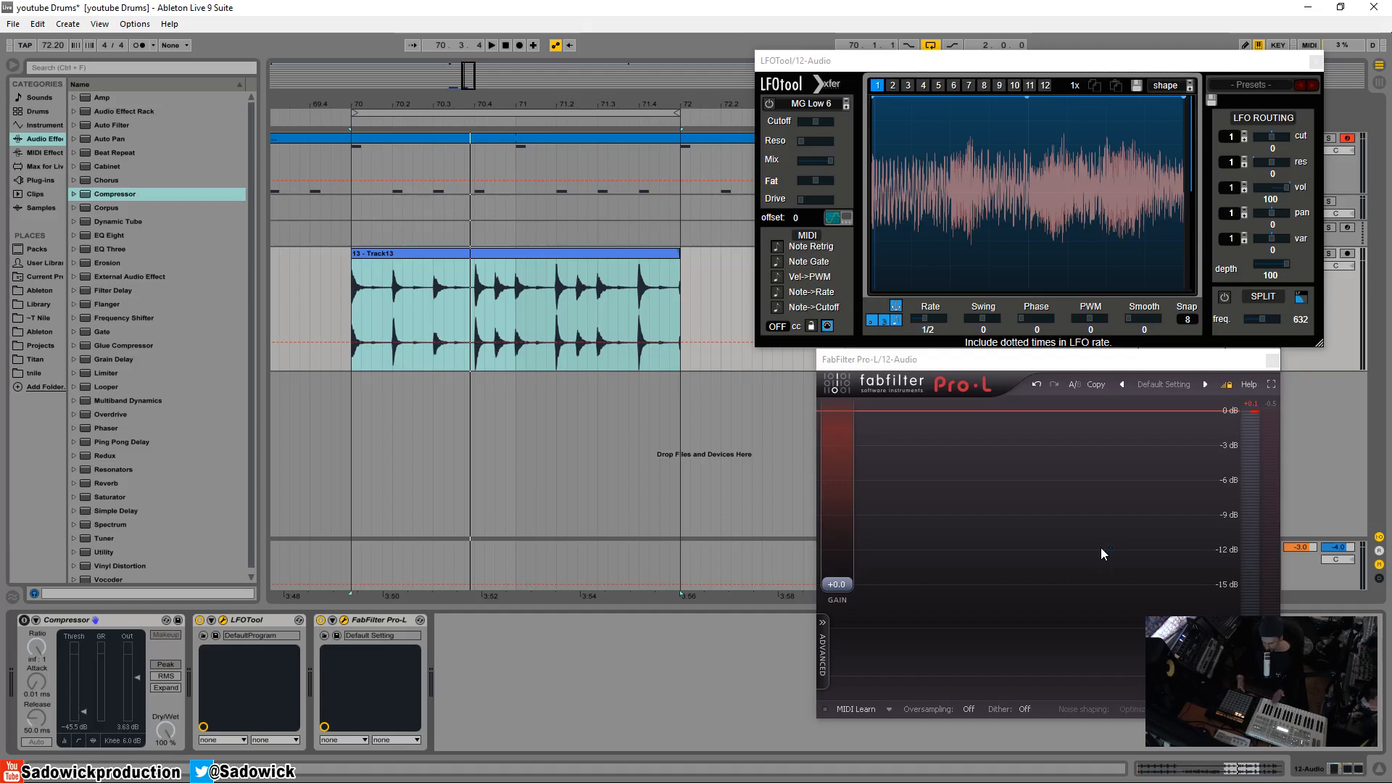
mouse_move(192, 702)
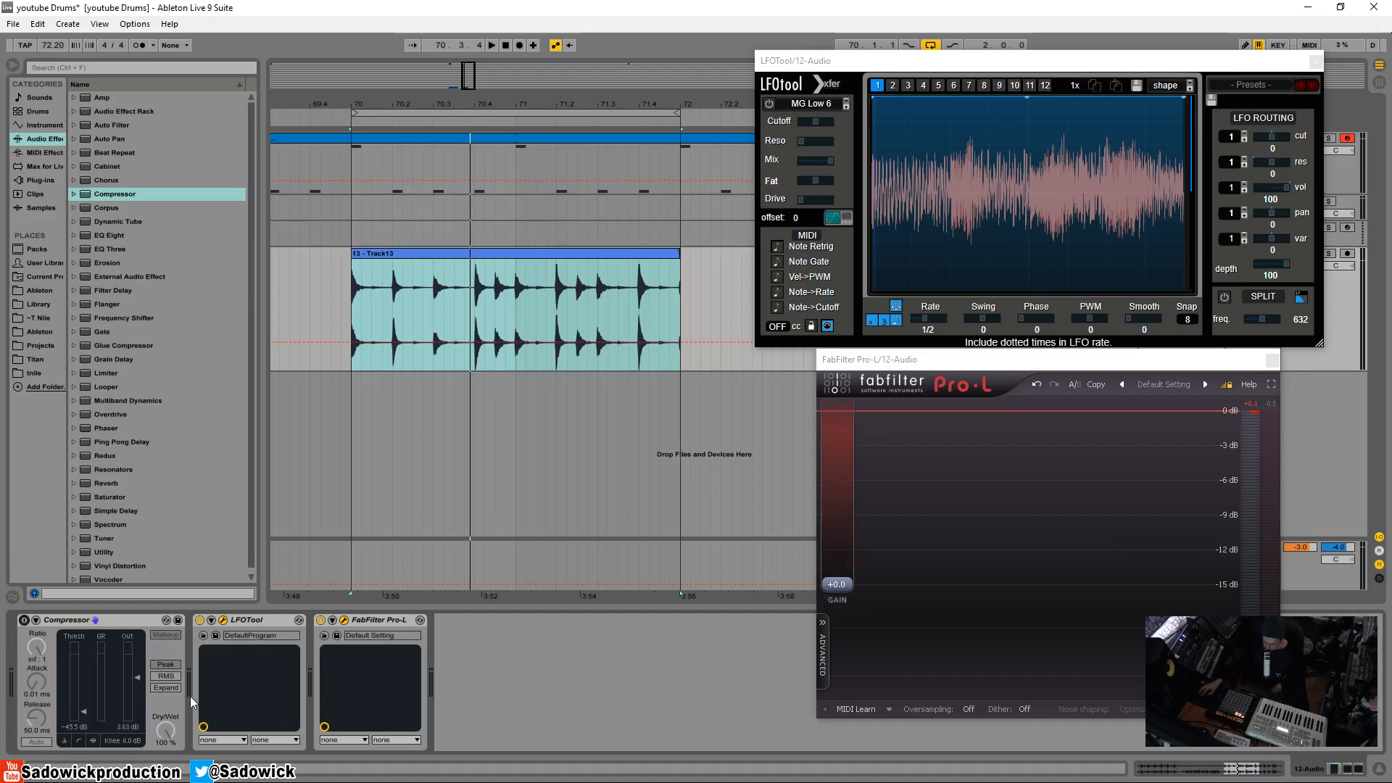
mouse_move(196, 648)
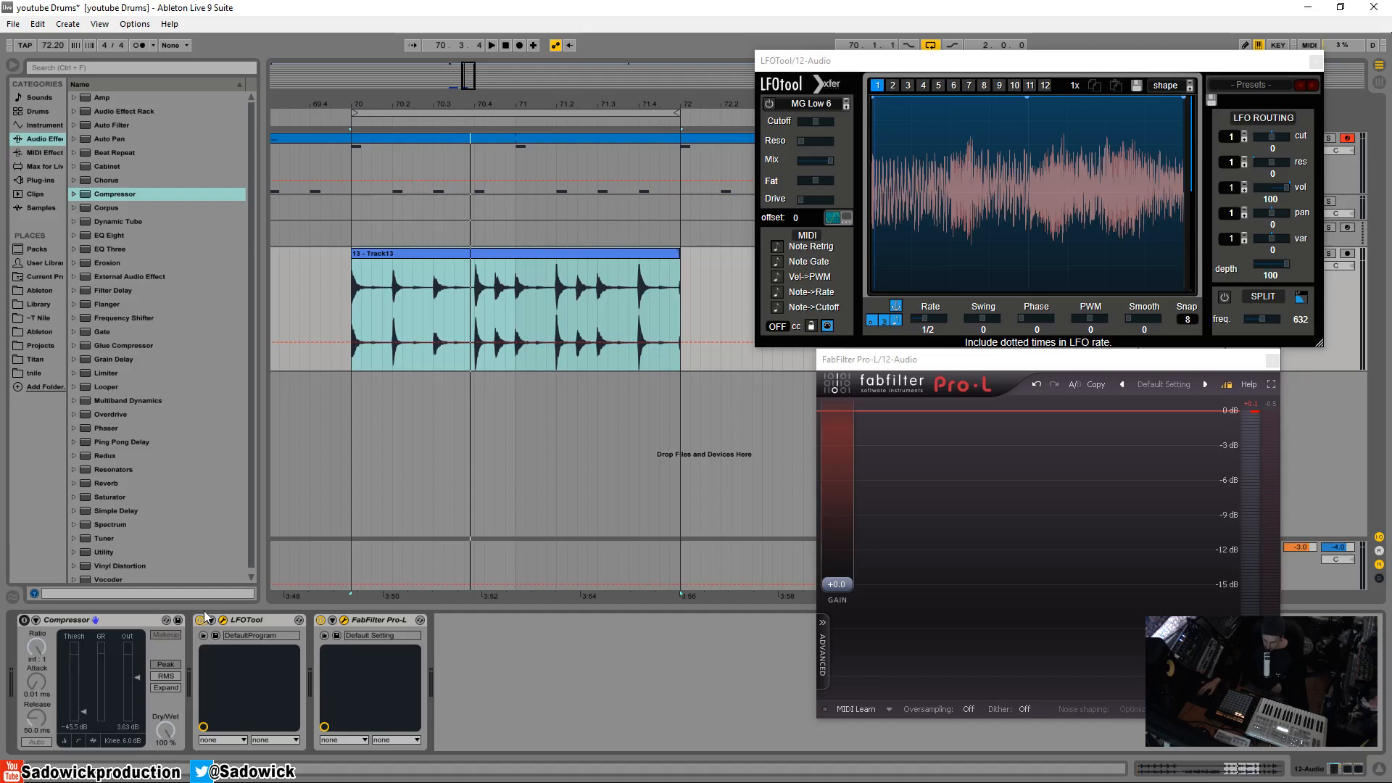
Delete the old Compressor and load a fresh default one ahead of LFOTool and Pro-L
right_click(67, 619)
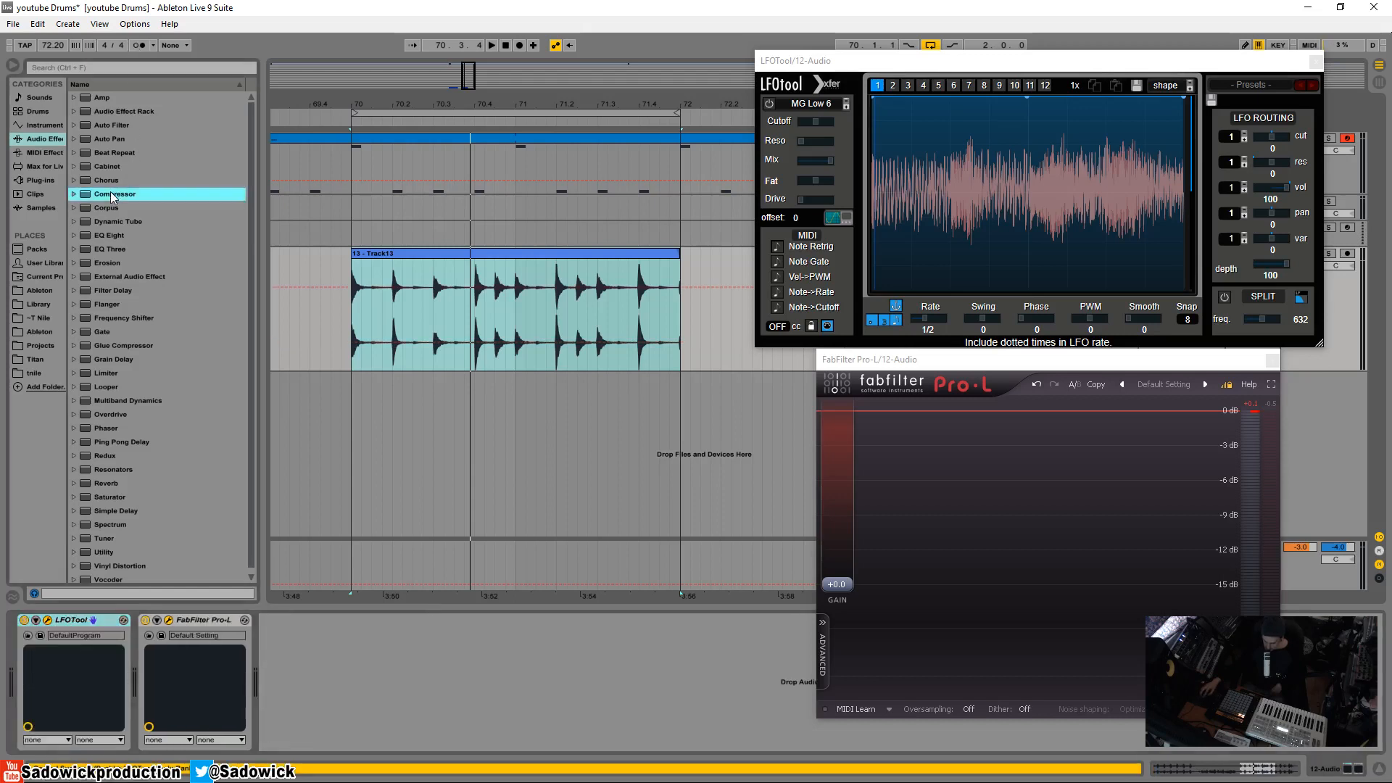
double_click(115, 193)
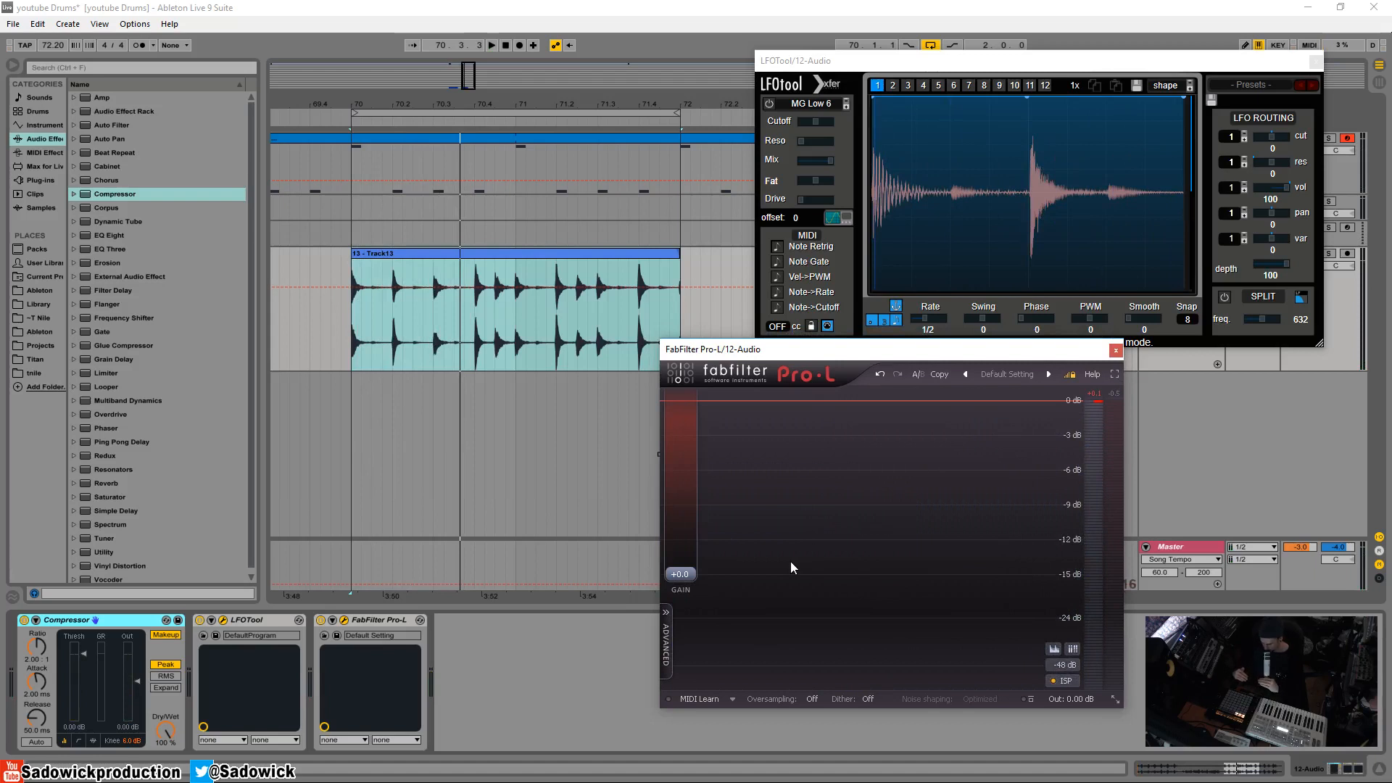
mouse_move(633, 706)
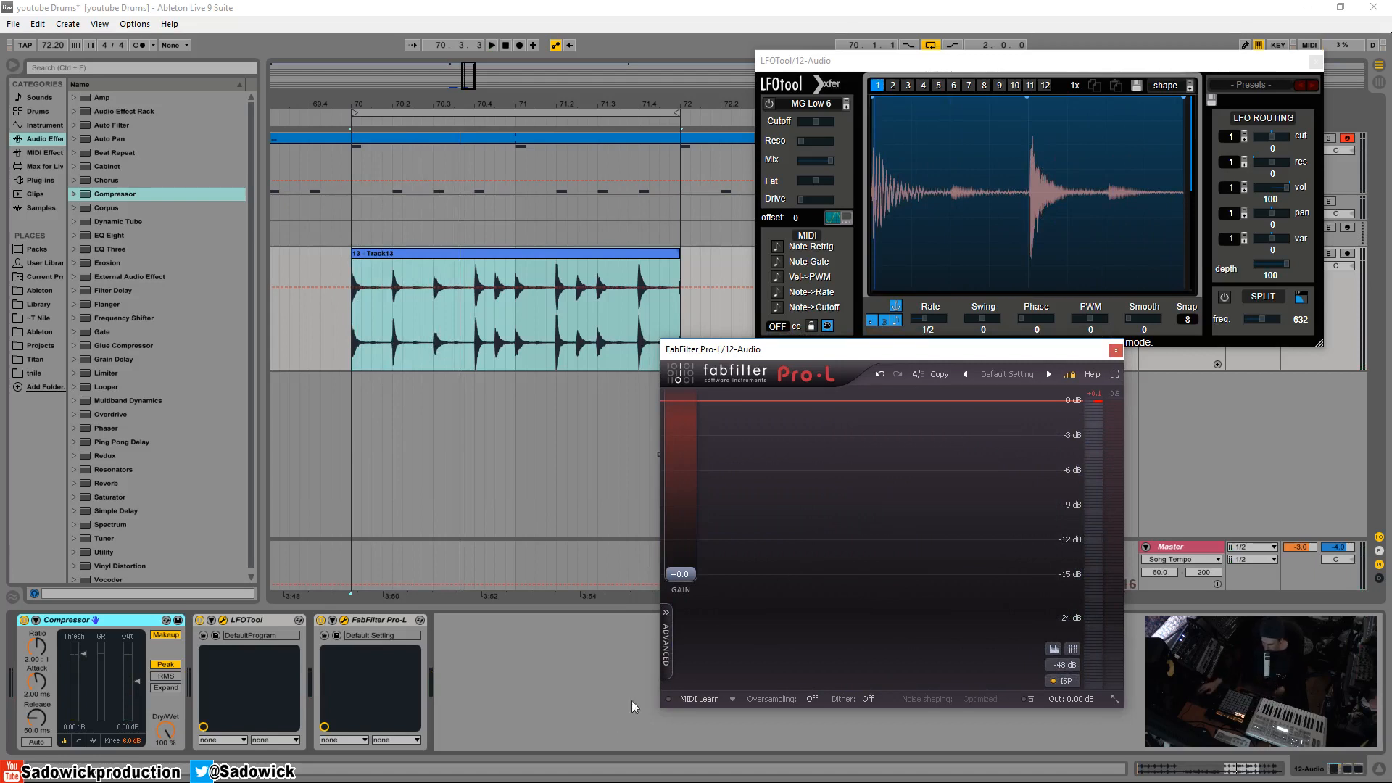
mouse_move(767, 602)
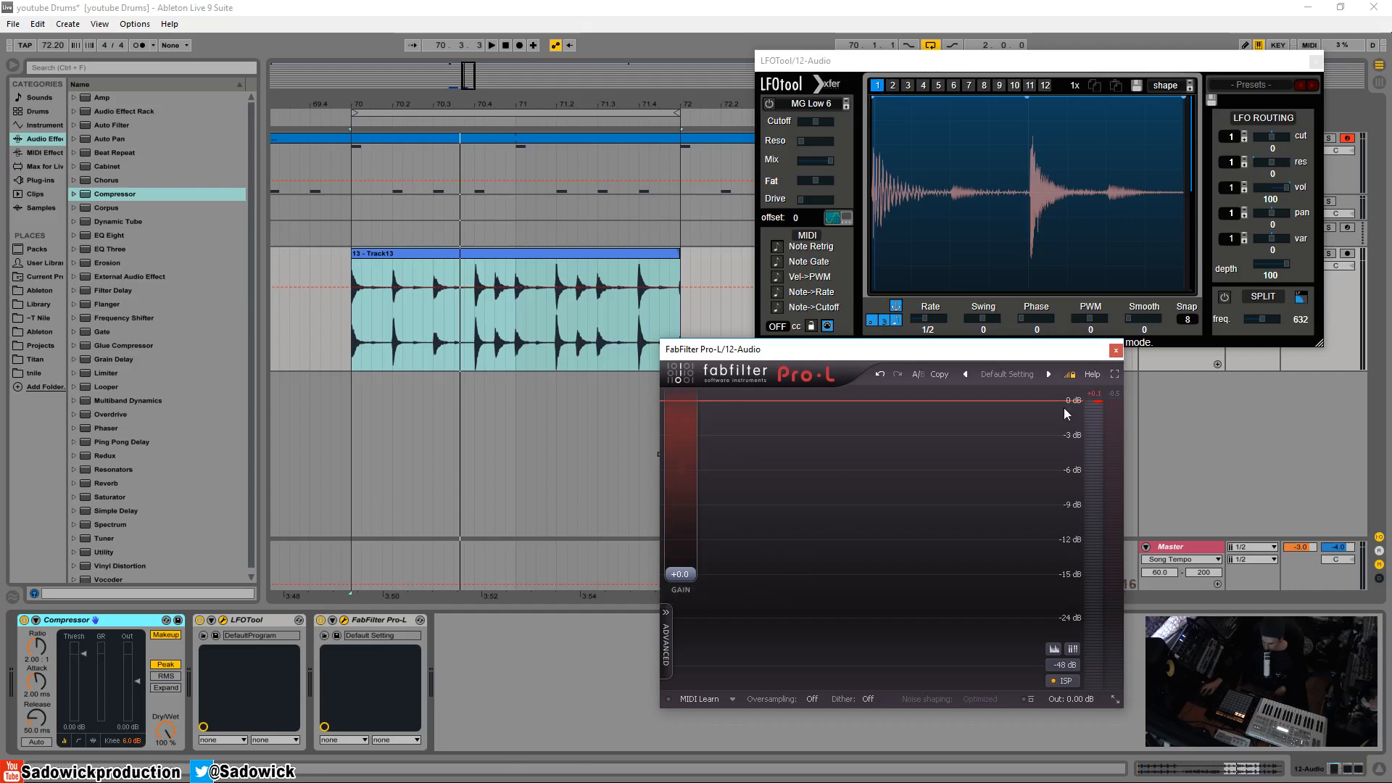
mouse_move(1104, 503)
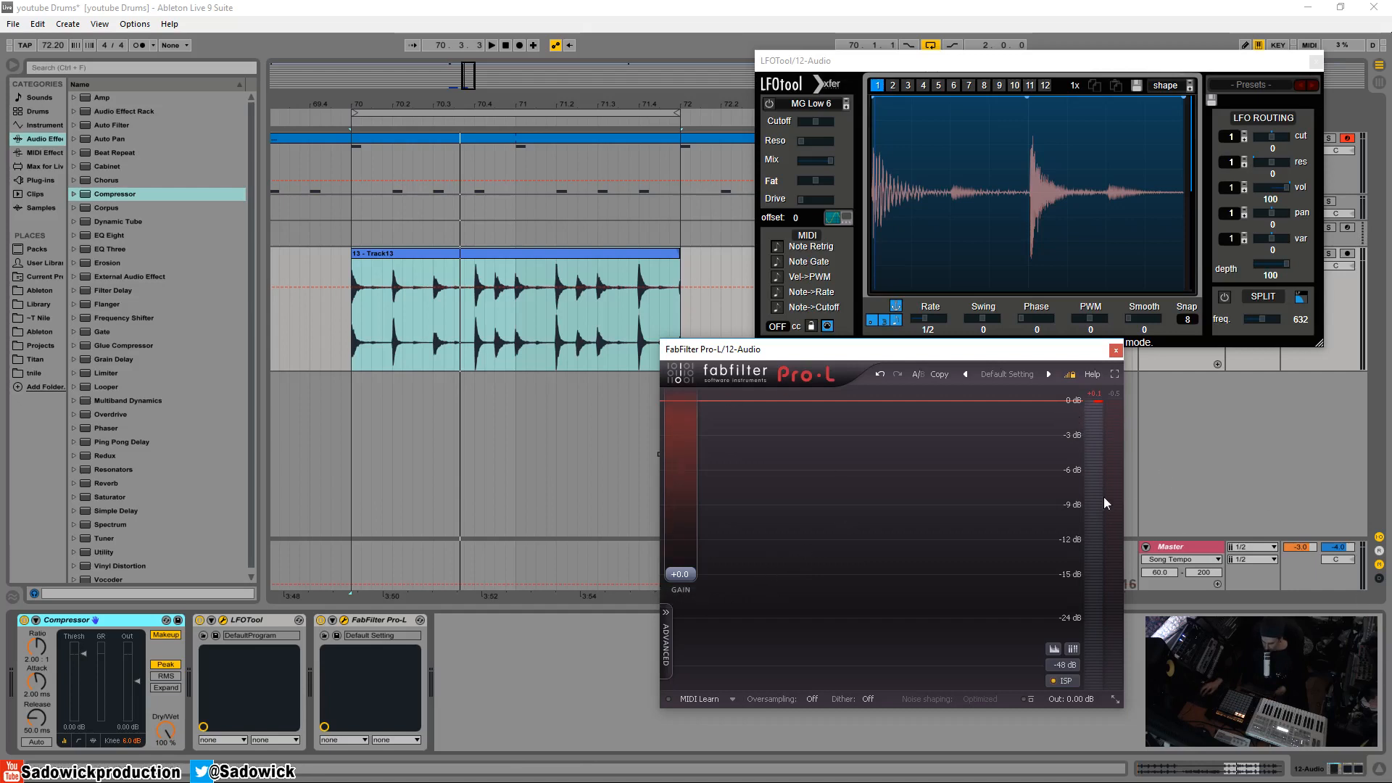
mouse_move(1051, 504)
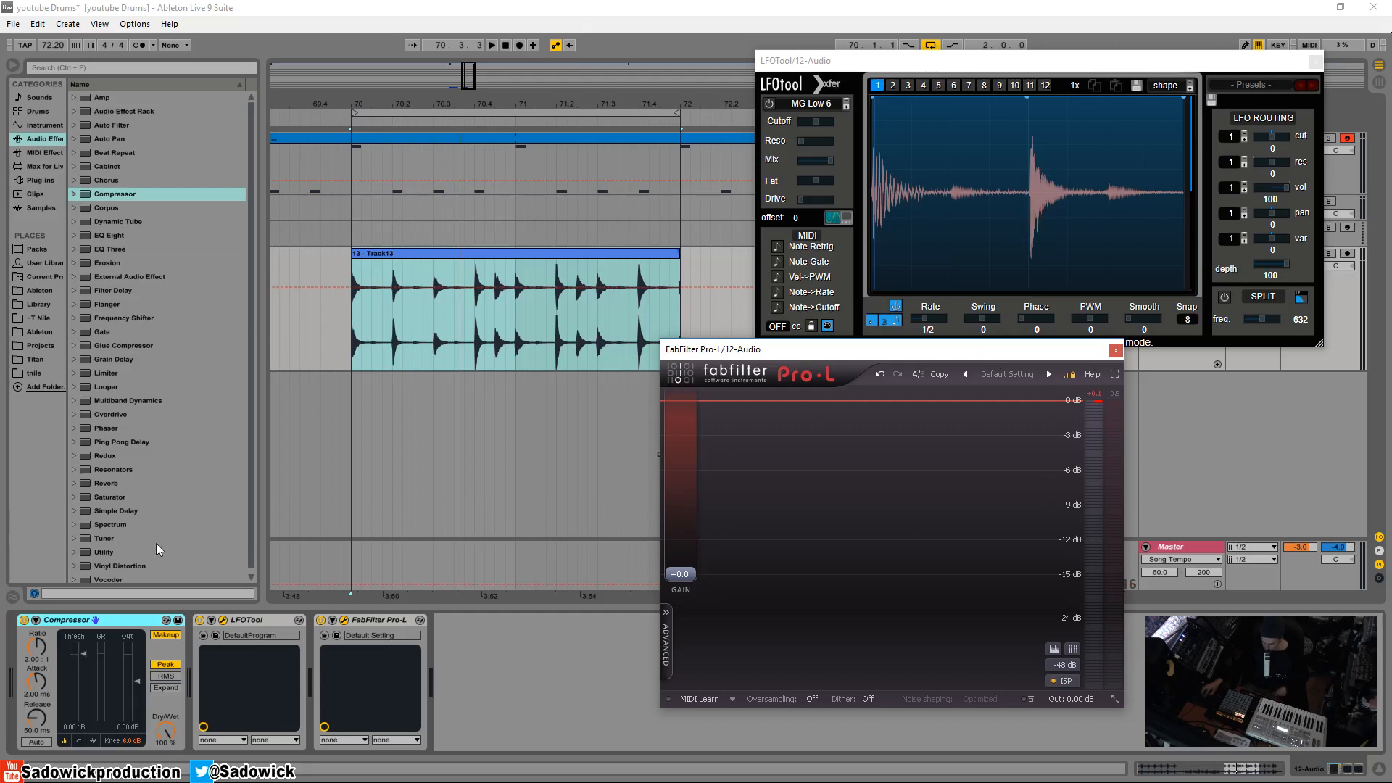
mouse_move(41, 652)
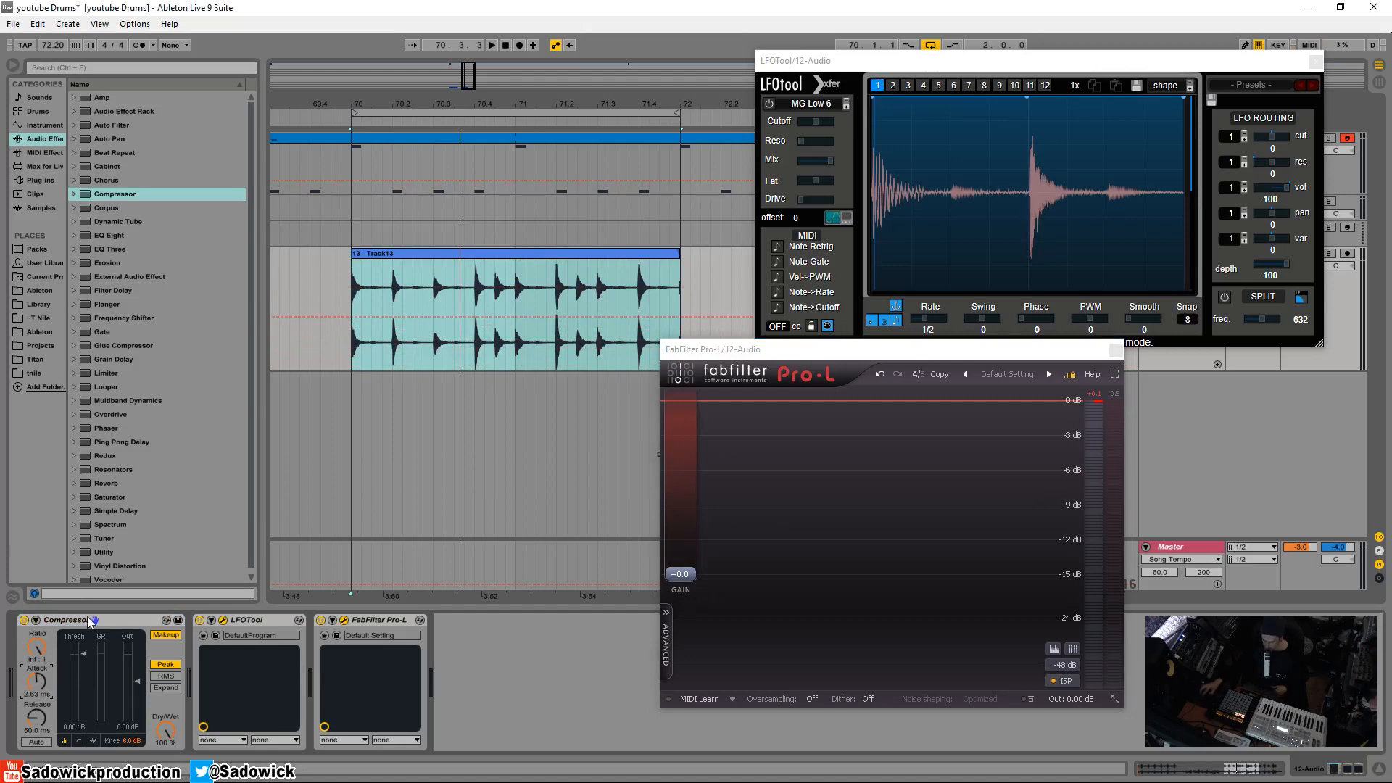
mouse_move(860, 448)
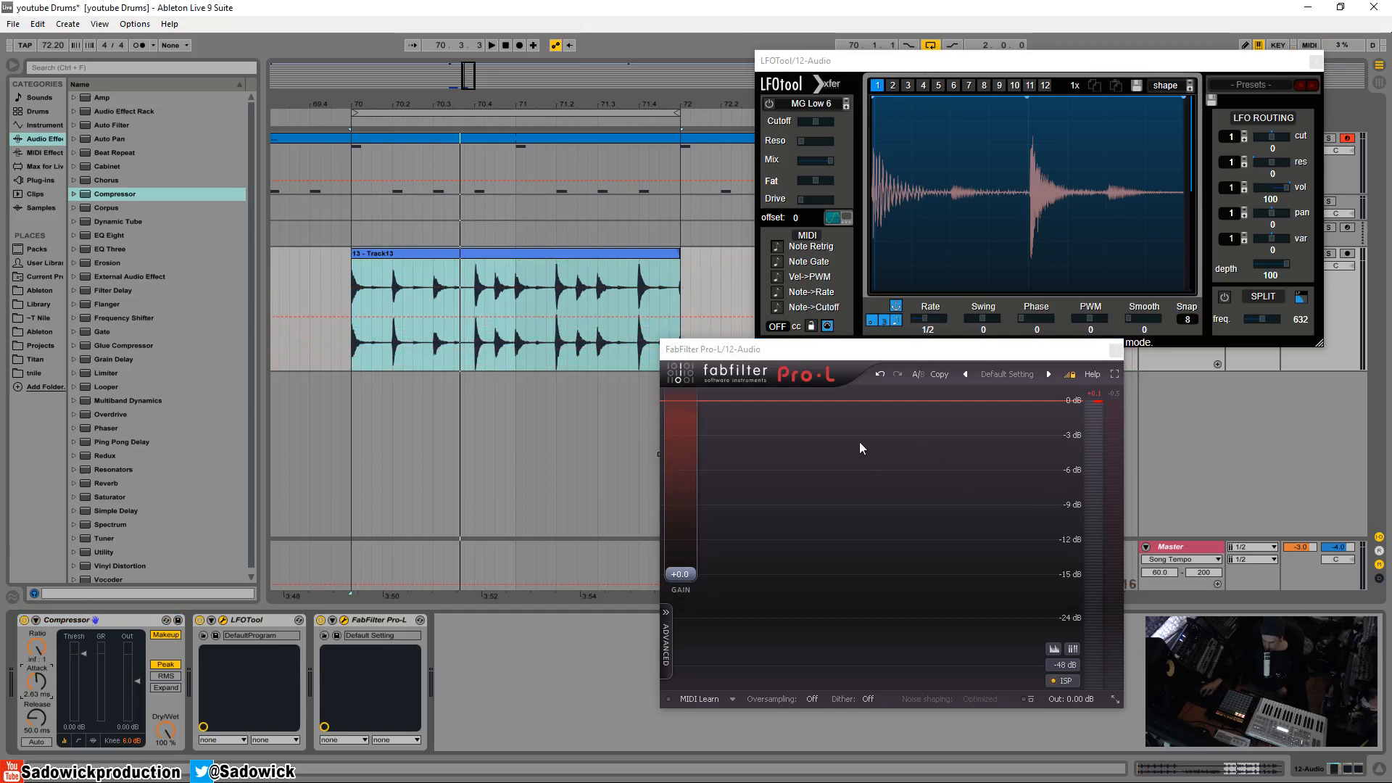
mouse_move(840, 605)
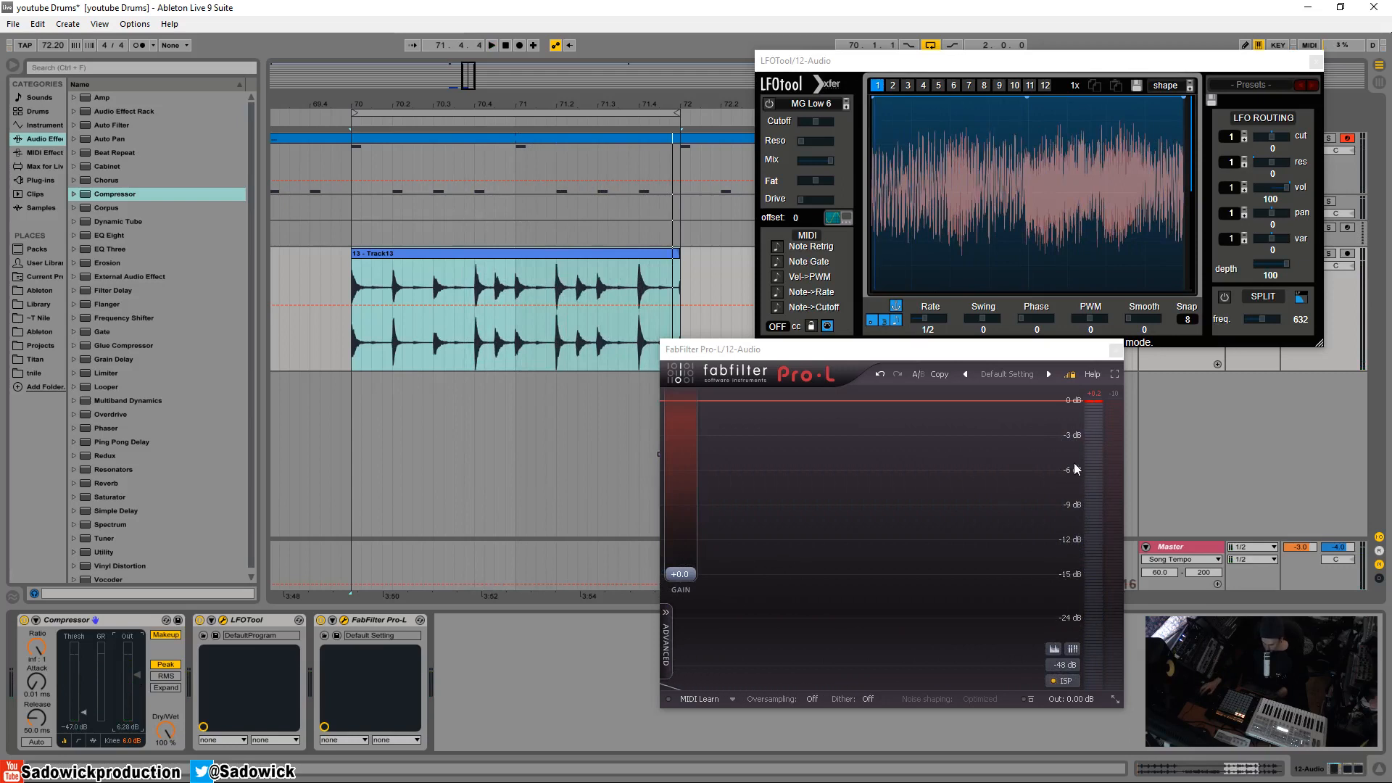
mouse_move(1070, 465)
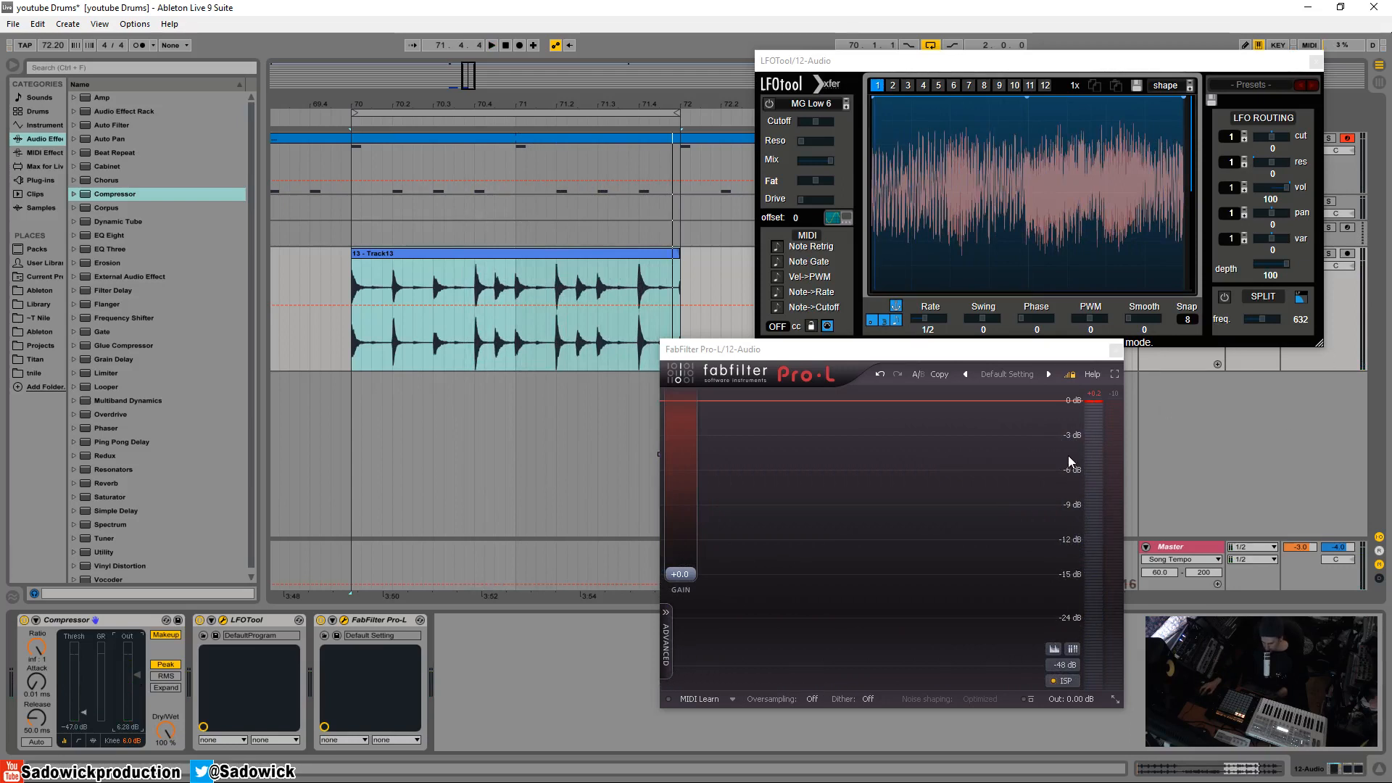
mouse_move(1081, 433)
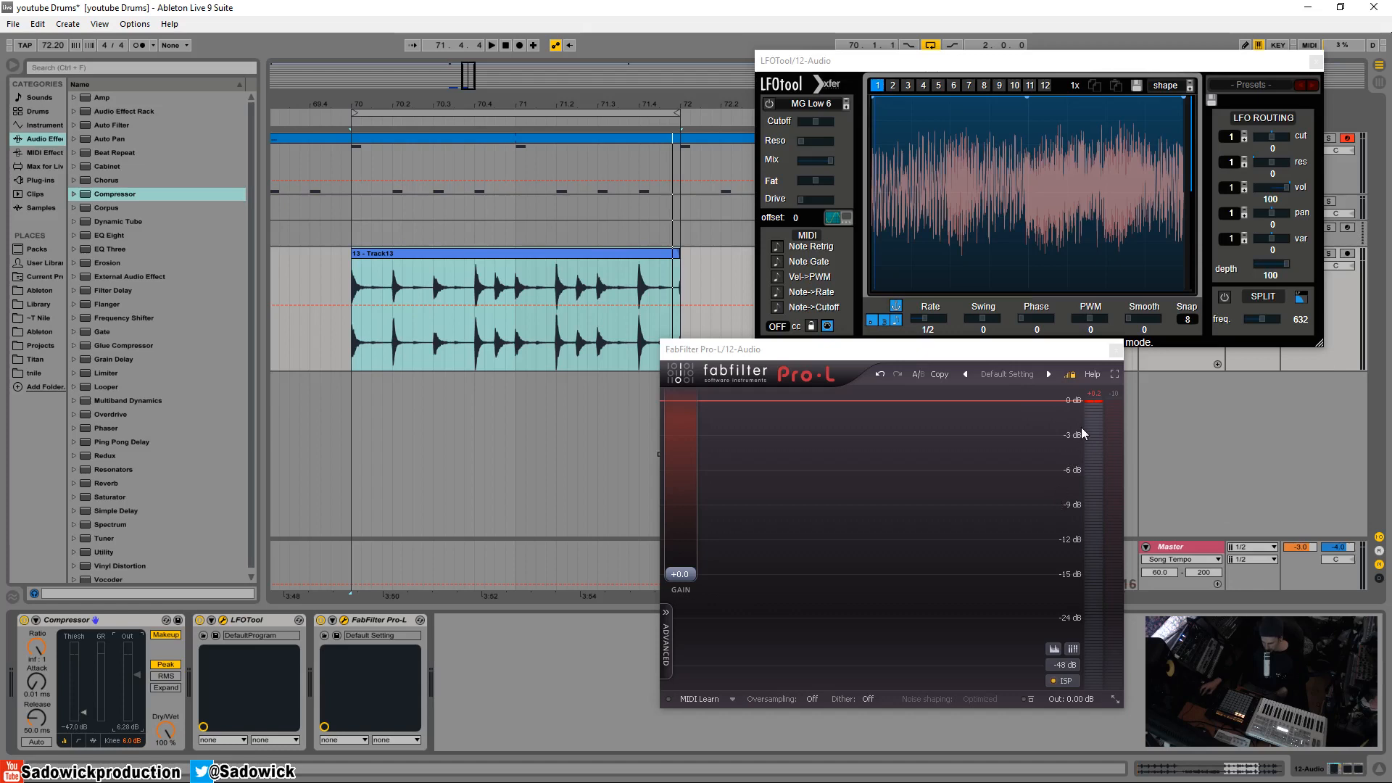
mouse_move(1070, 430)
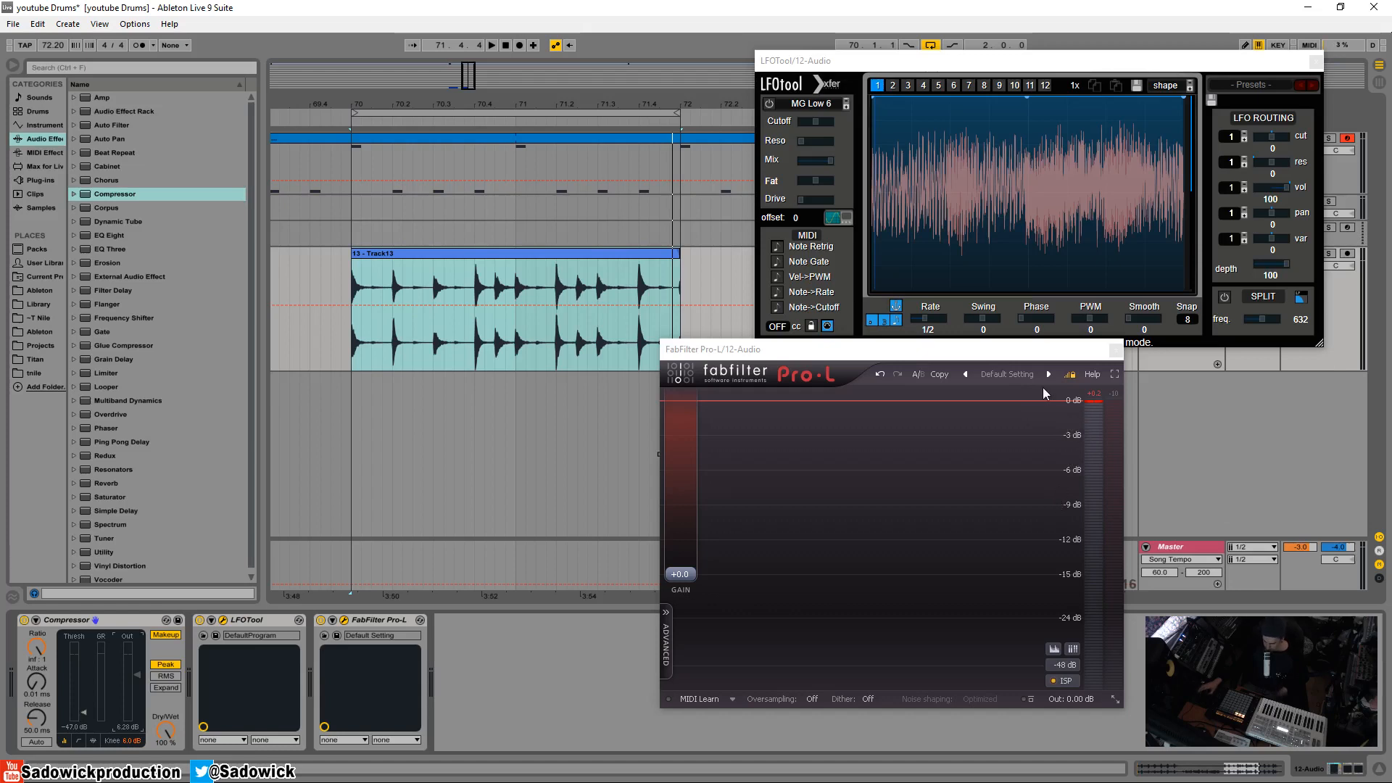
mouse_move(815, 752)
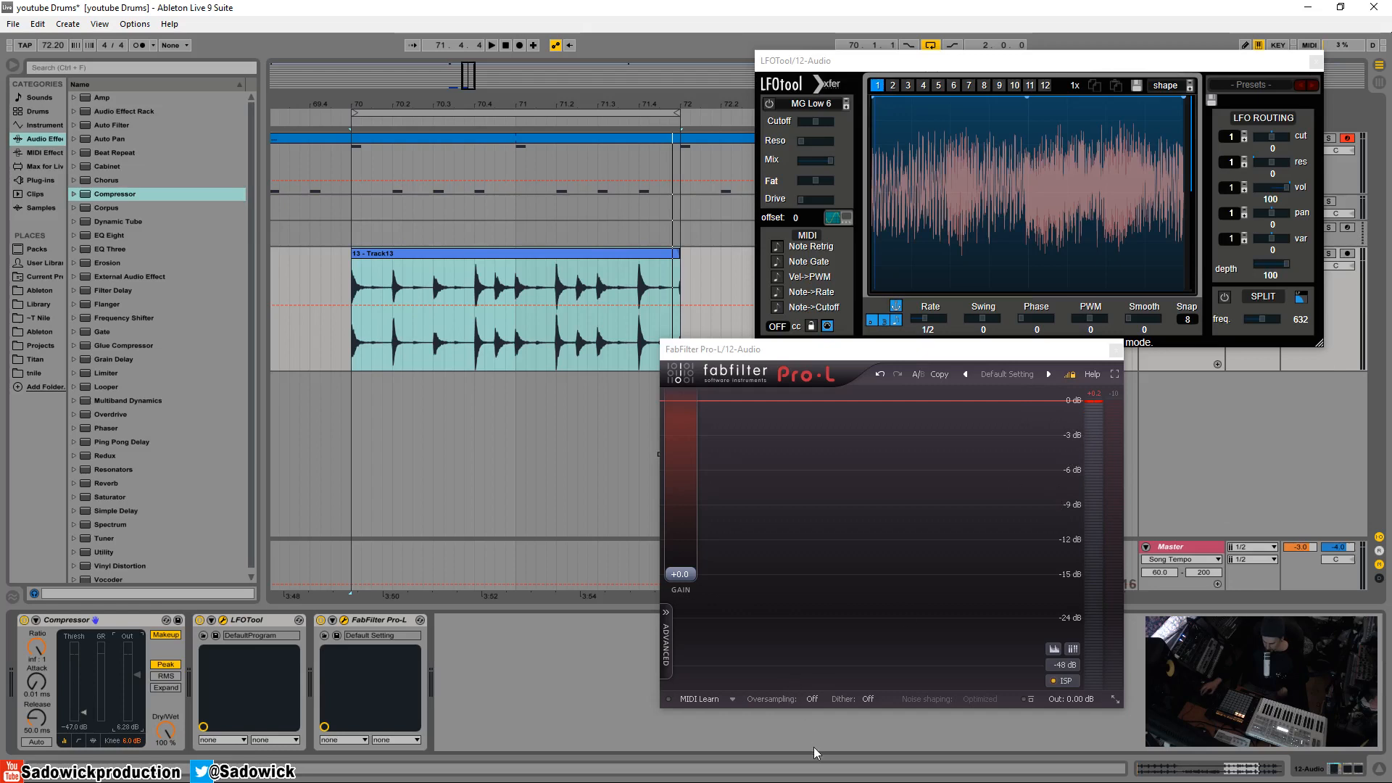
mouse_move(1054, 423)
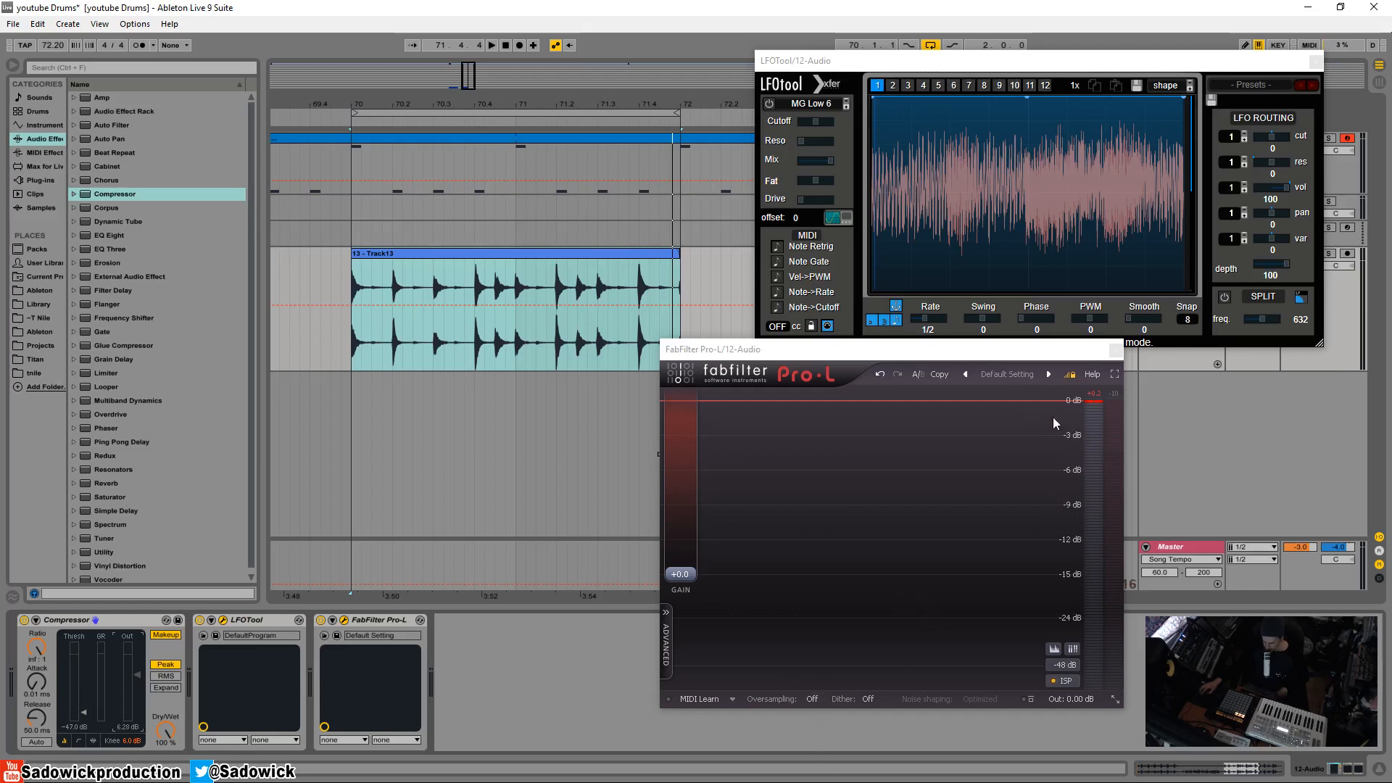
mouse_move(1109, 408)
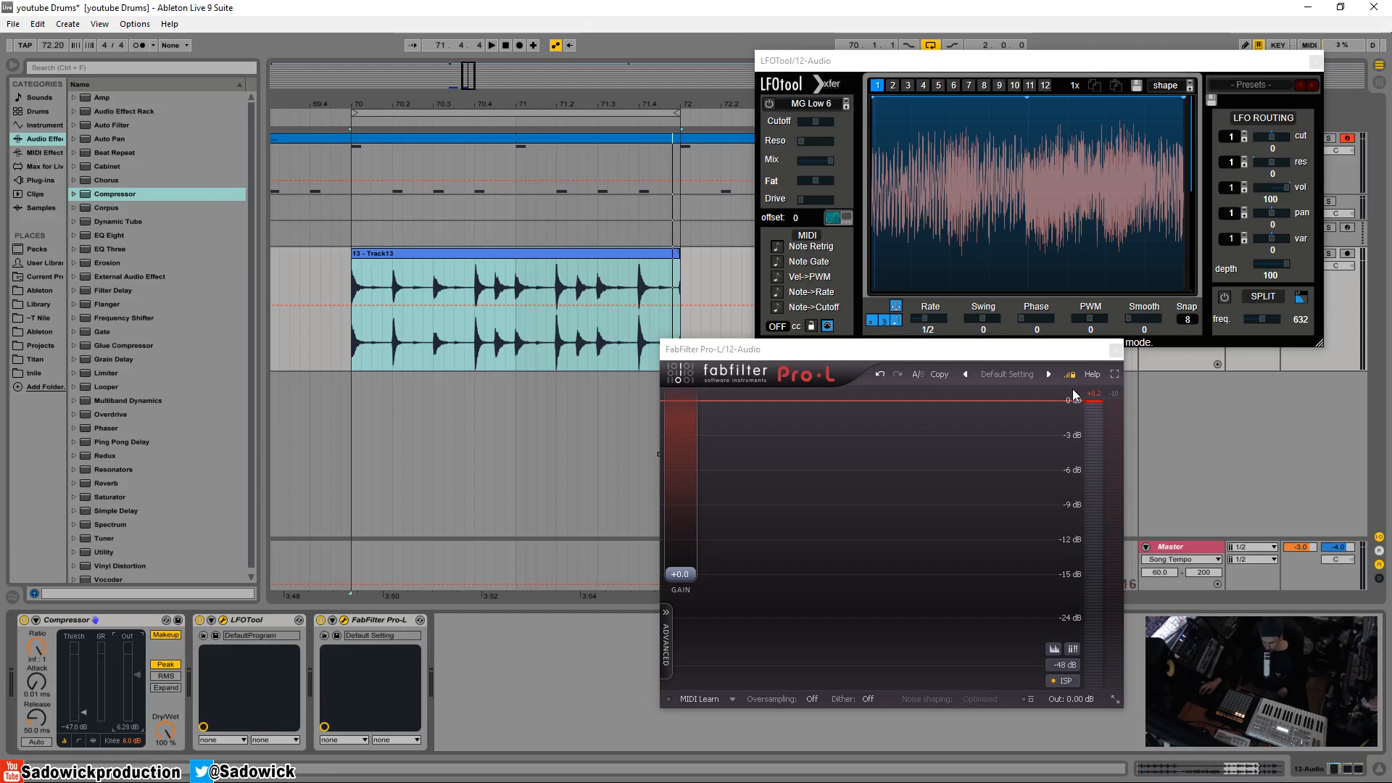
mouse_move(1073, 396)
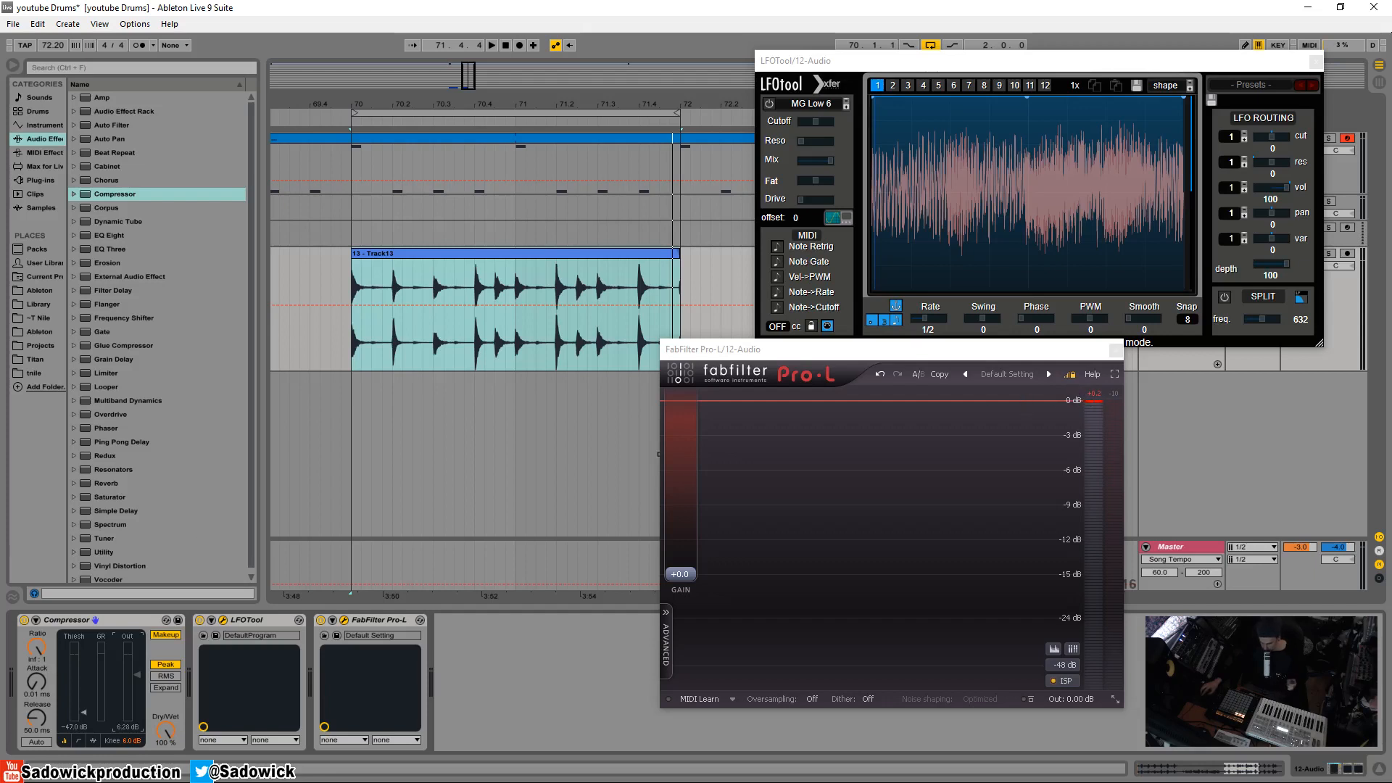